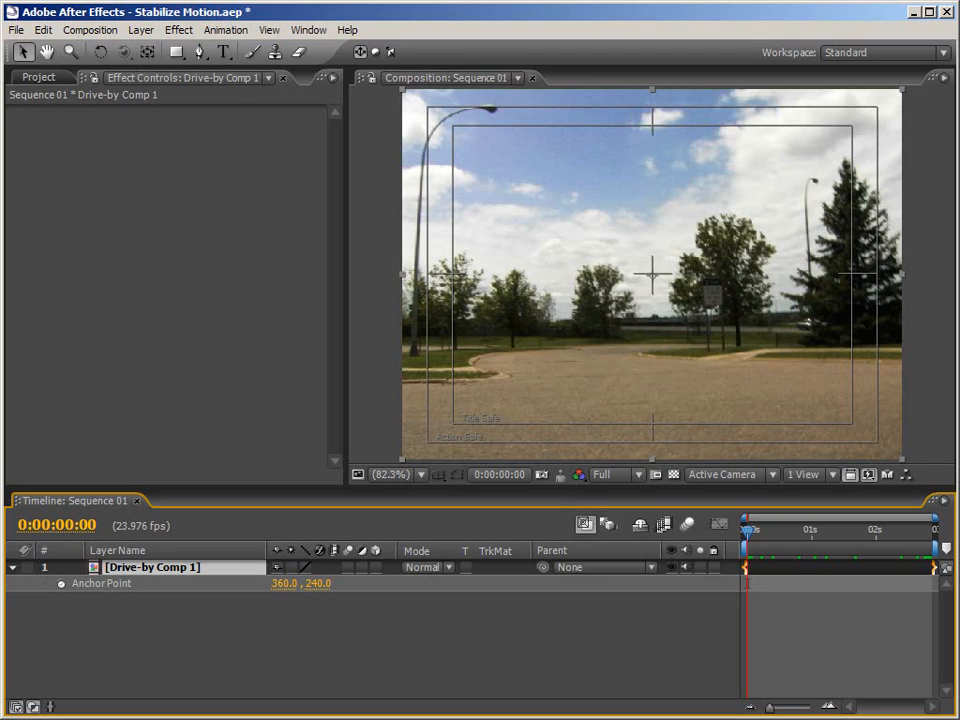
Step: Start Stabilize Motion from the Animation menu on the Drive-by Comp 1 layer
click(224, 30)
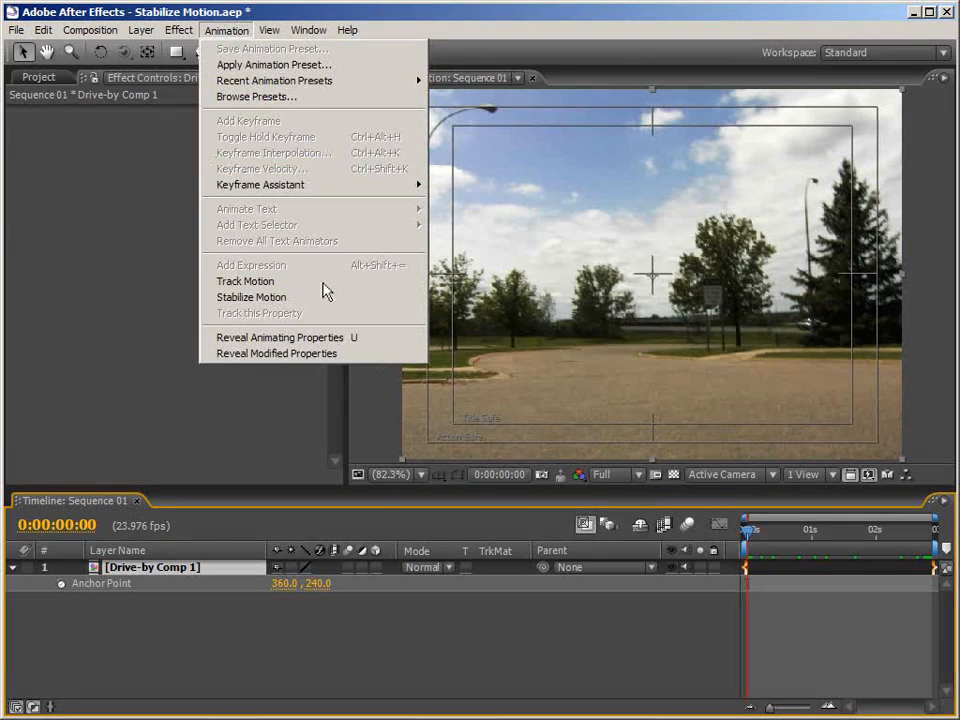
click(252, 296)
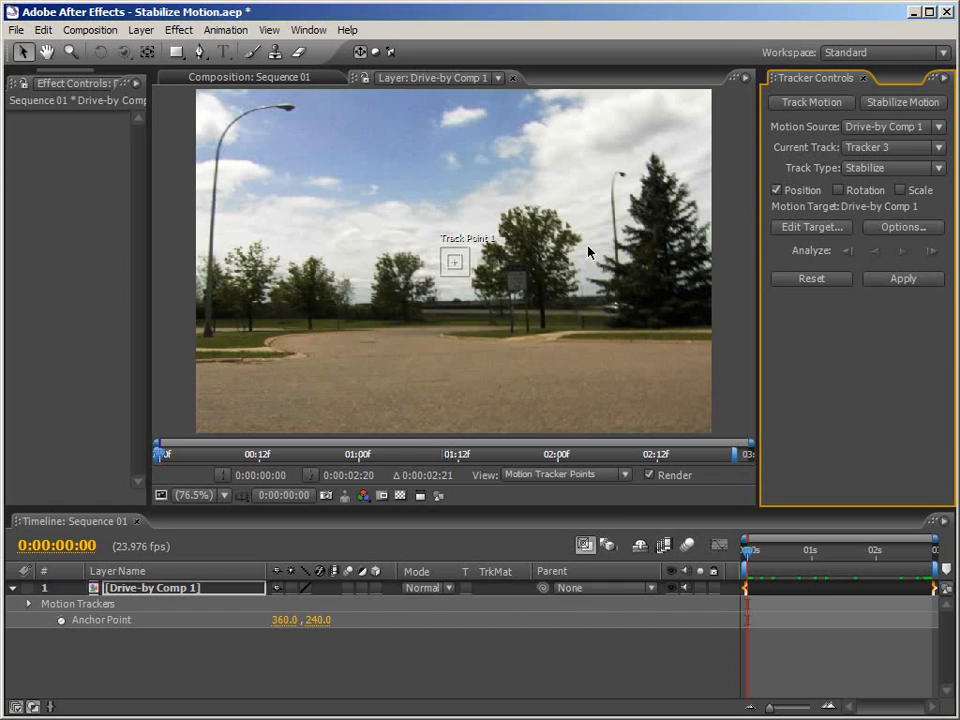
Step: Position the track point on a distinct feature of the drive-by footage
click(748, 550)
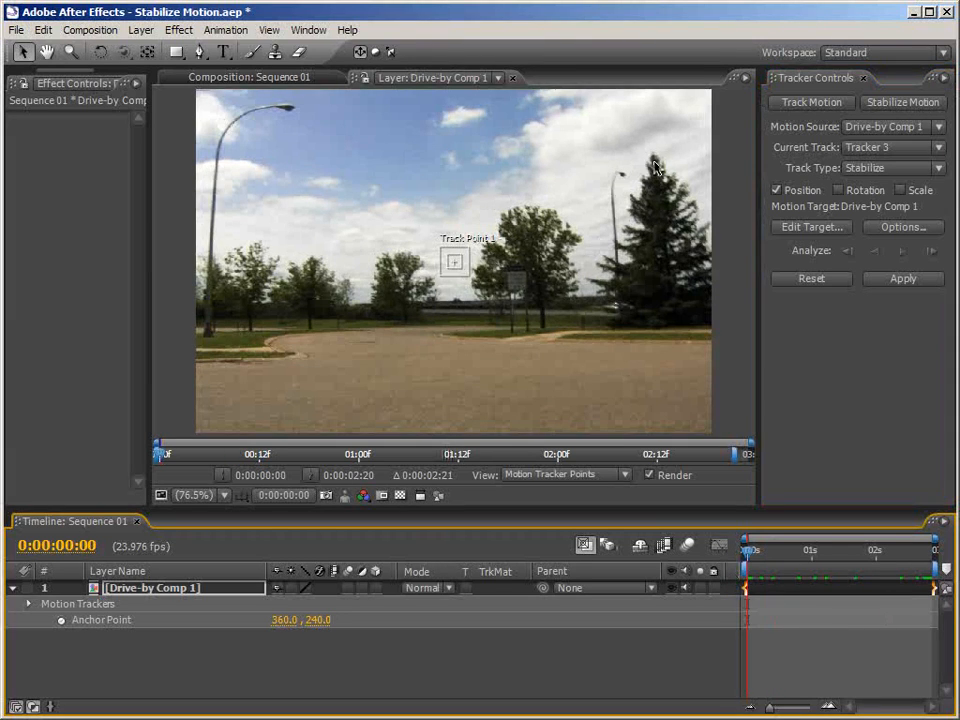
mouse_move(460, 272)
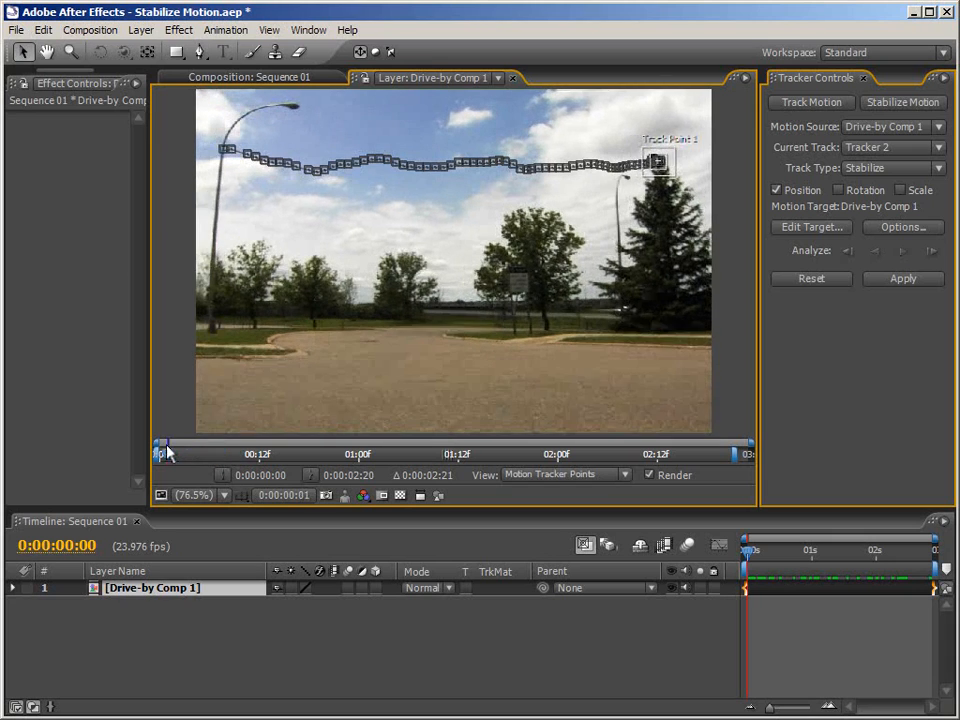
Step: Apply the tracked data to the layer with Apply Dimensions set to X and Y
click(902, 278)
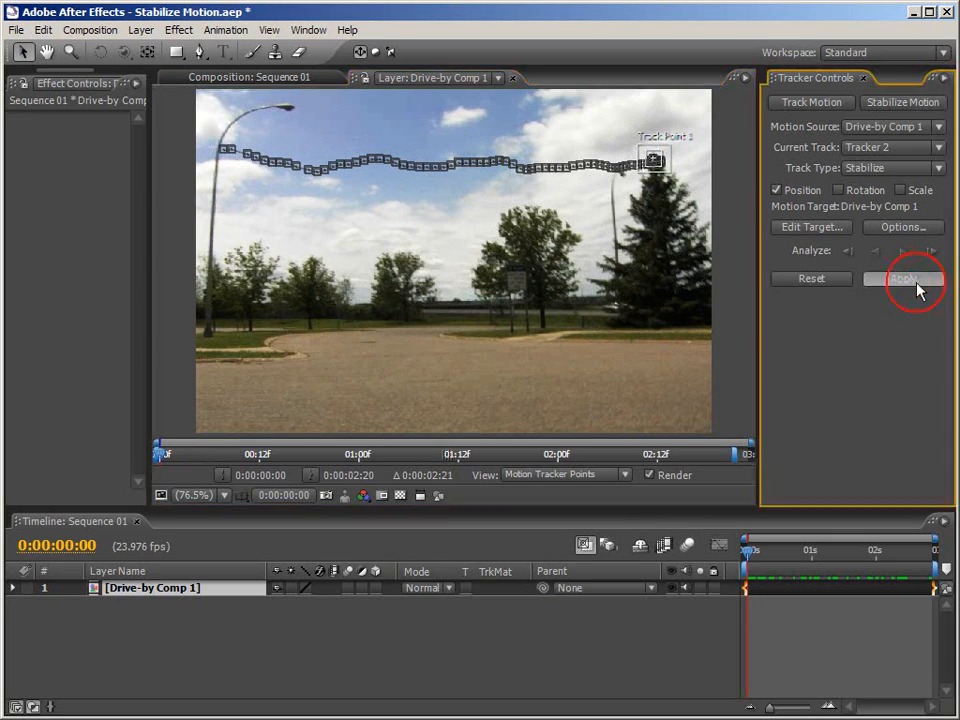
click(904, 278)
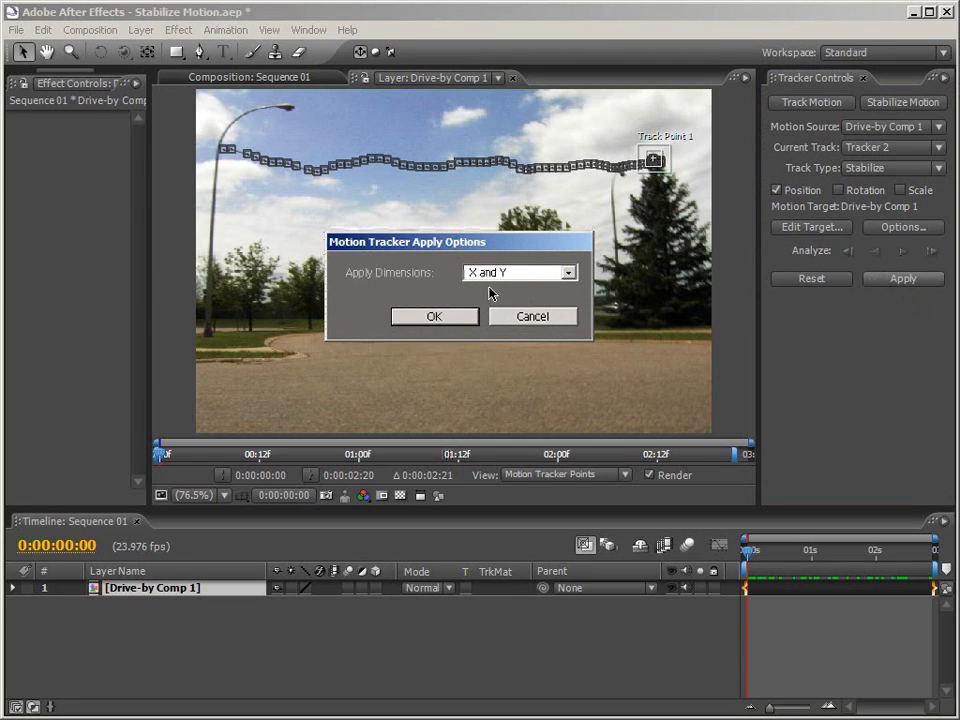
click(434, 316)
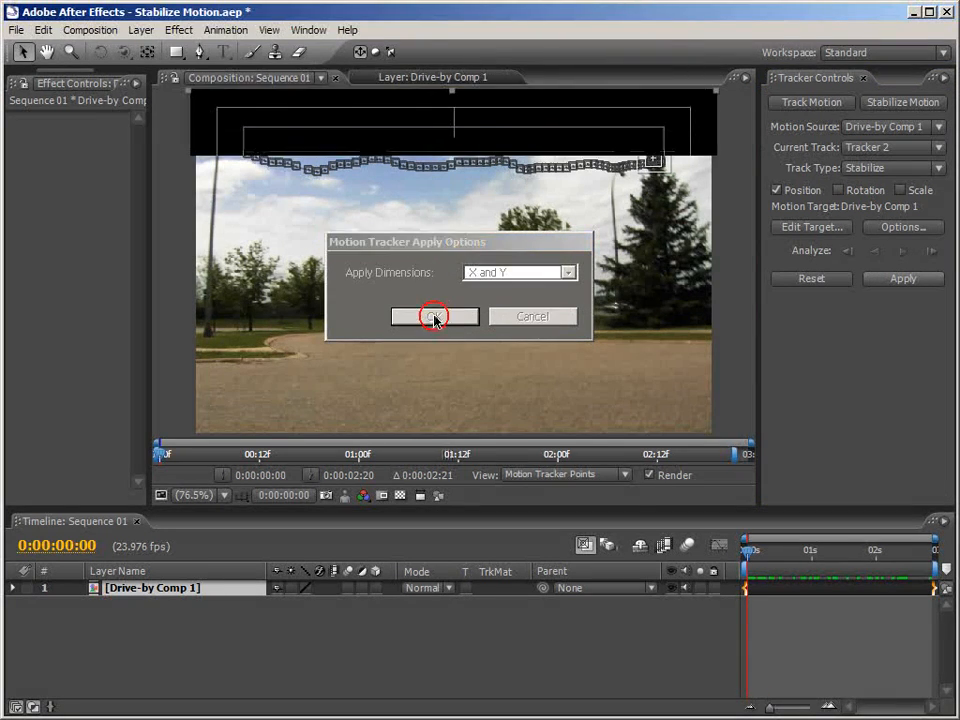
click(434, 316)
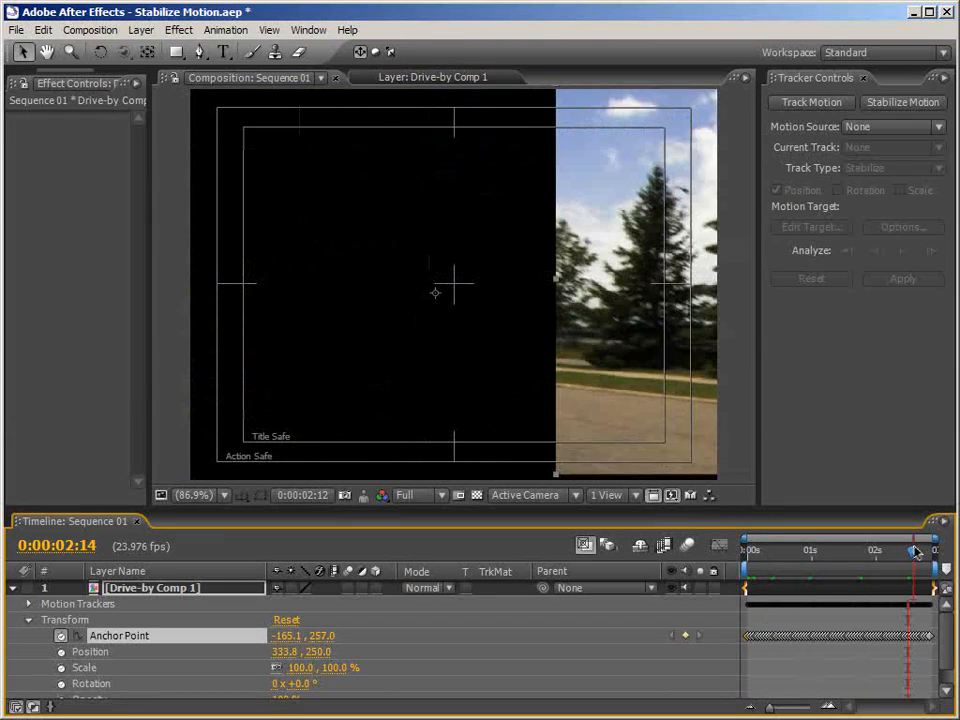
Step: Scrub to the end of the clip to reveal the black gaps at the frame edges
drag(908, 550, 936, 550)
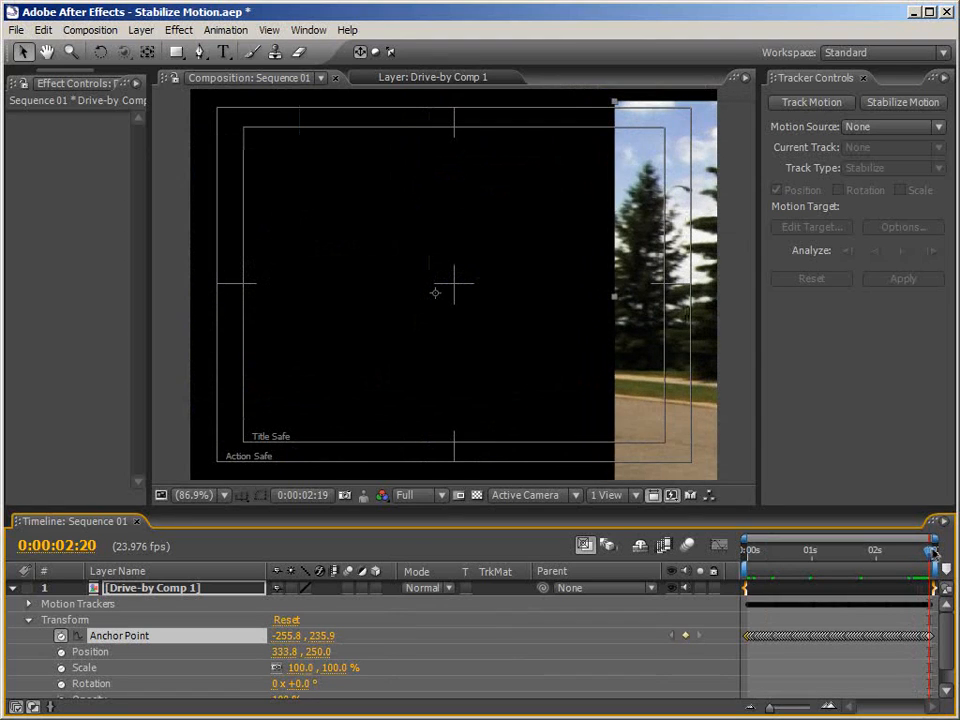
click(932, 552)
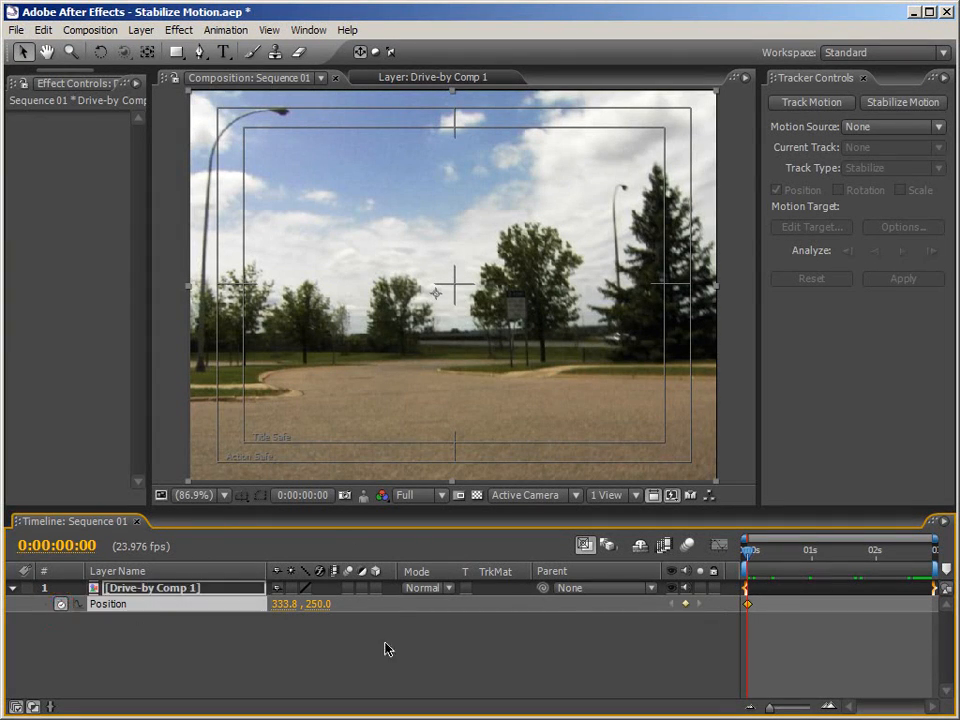
Step: Scrub through the clip checking framing at several frames for Position keyframes
drag(748, 550, 936, 550)
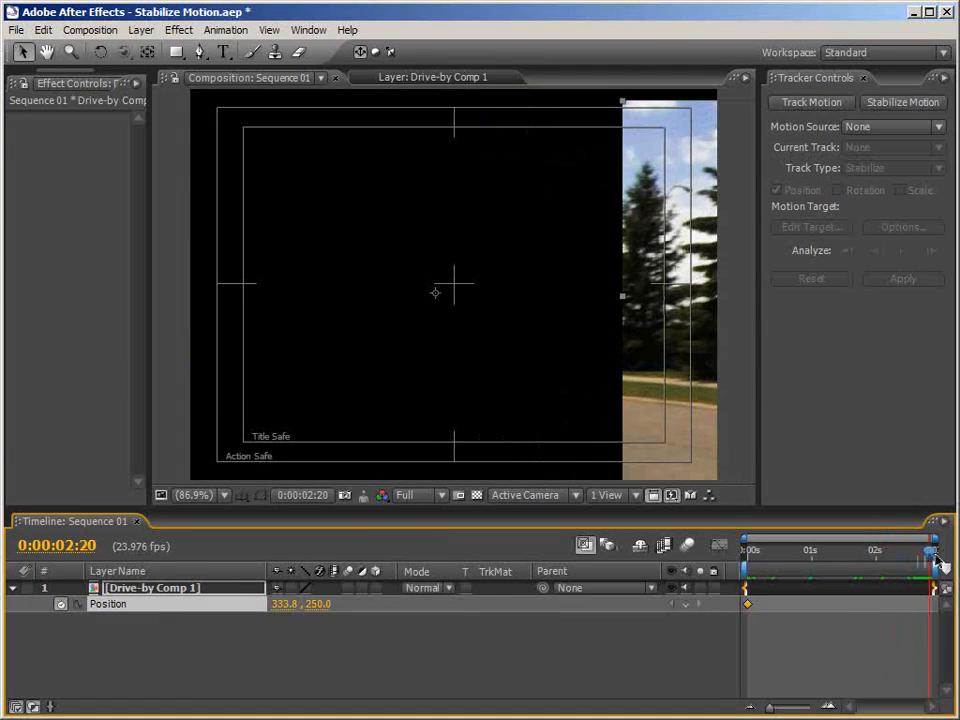
mouse_move(668, 308)
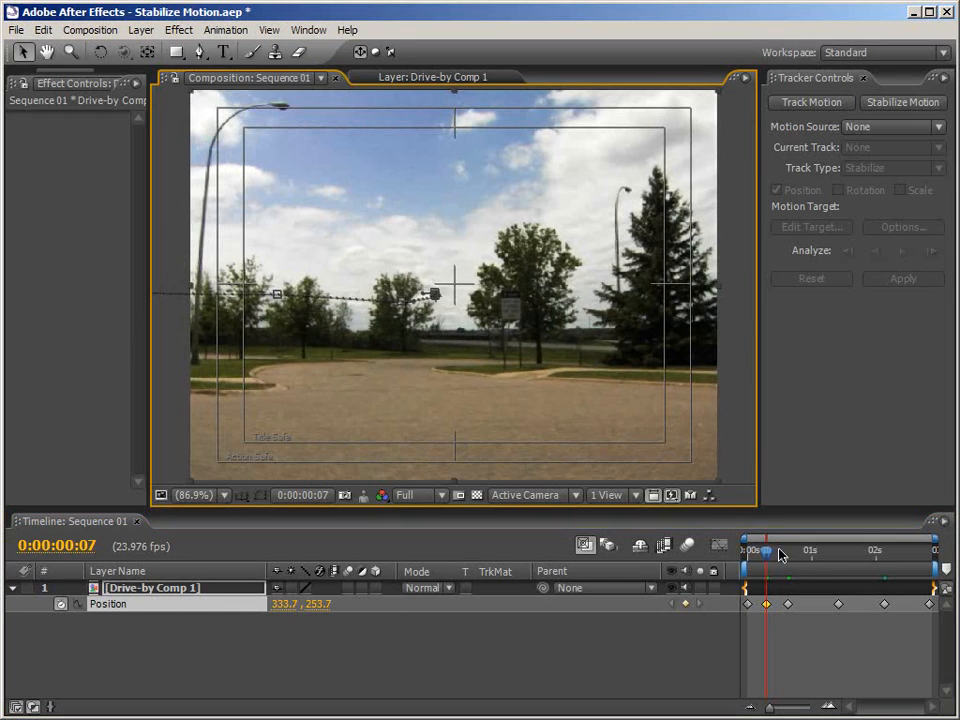
drag(766, 552, 810, 552)
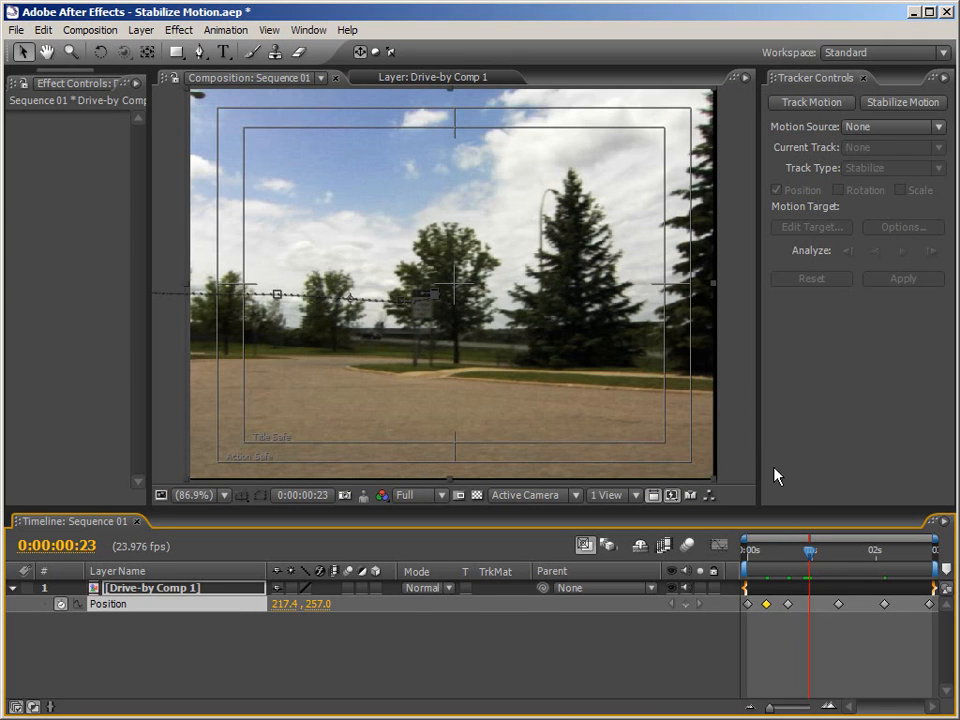
drag(810, 550, 840, 564)
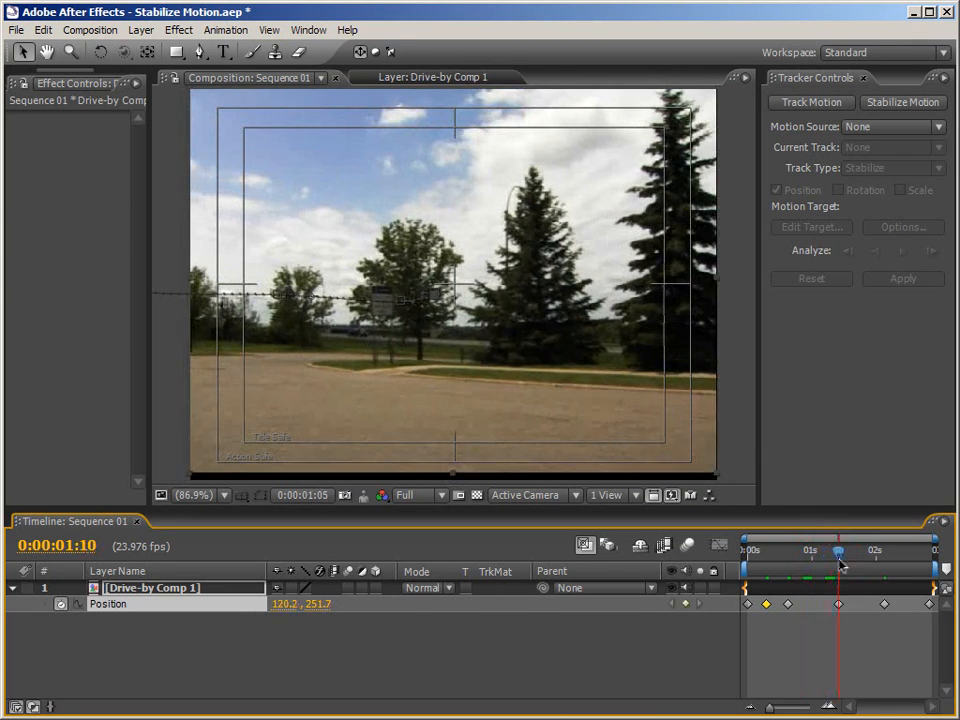
drag(838, 564, 876, 564)
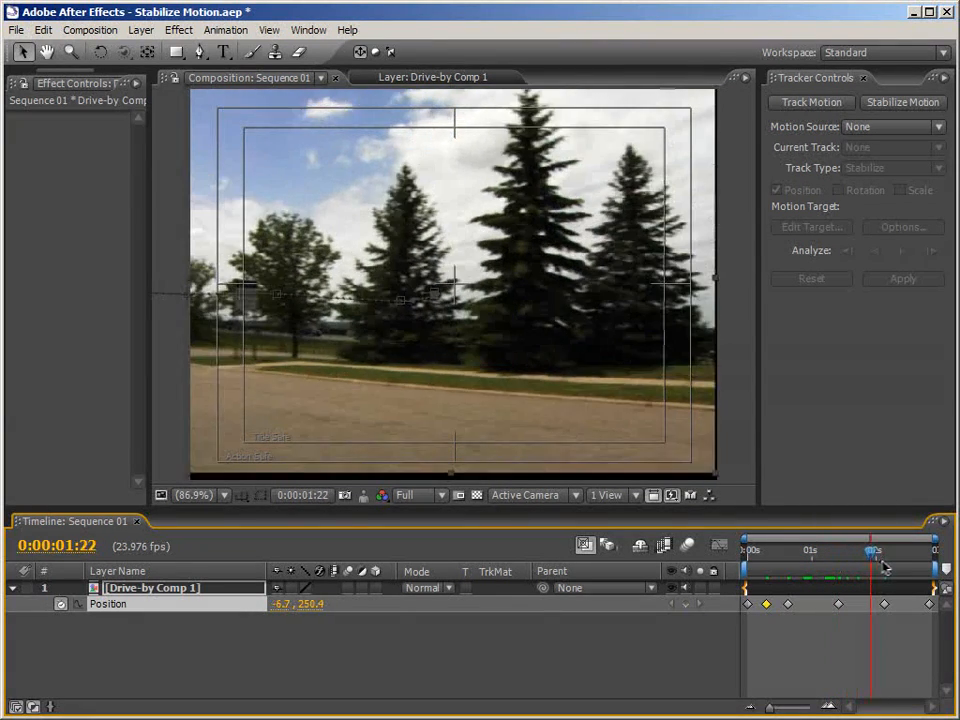
drag(872, 552, 912, 564)
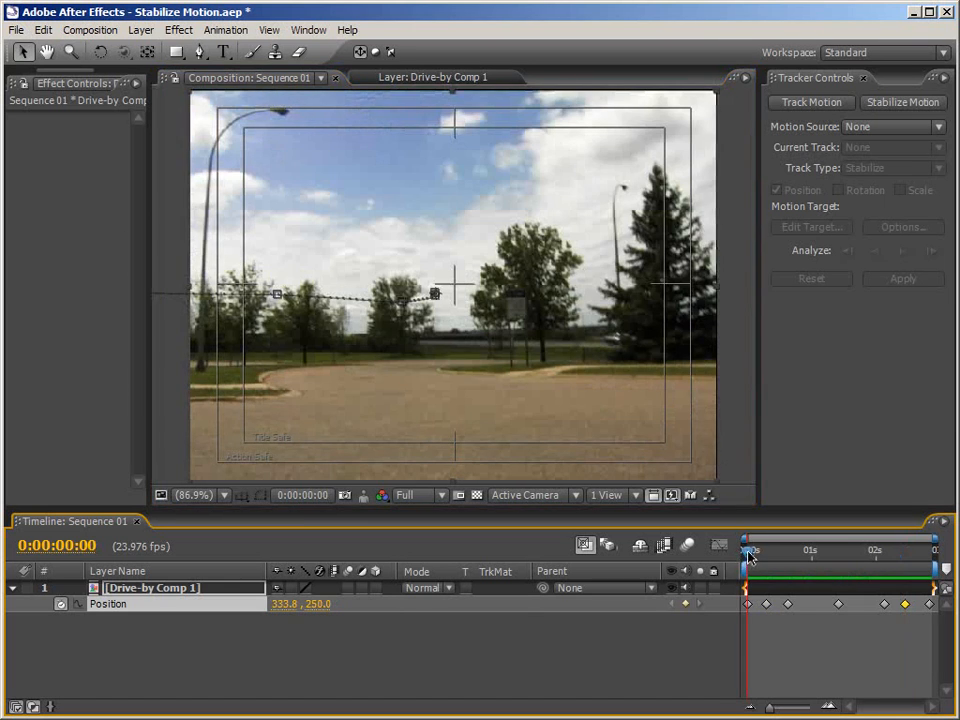
drag(748, 552, 798, 552)
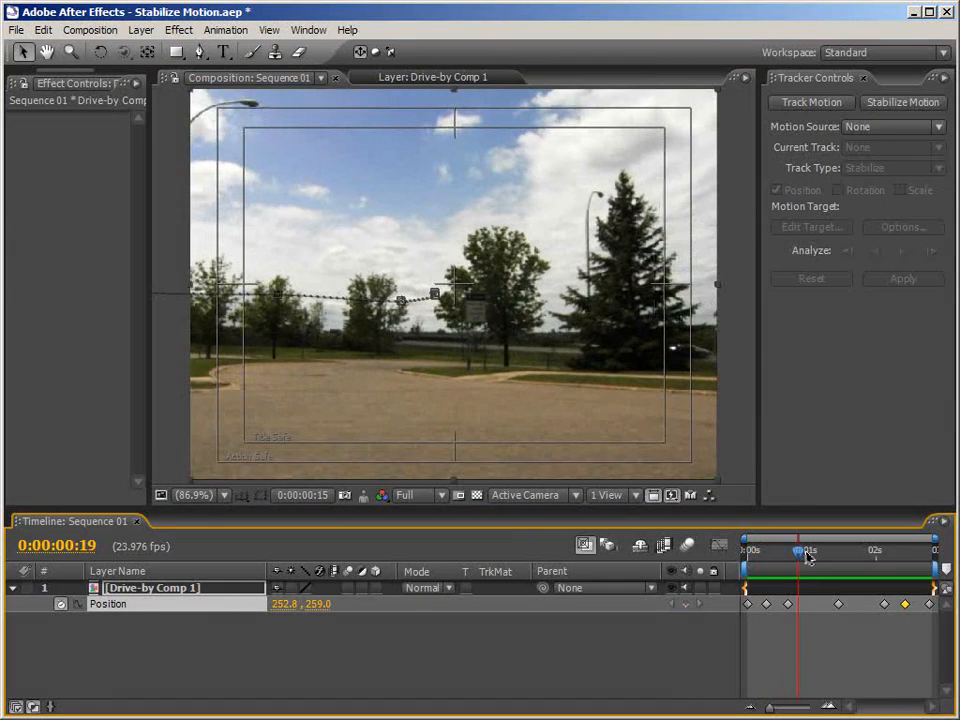
drag(808, 552, 832, 552)
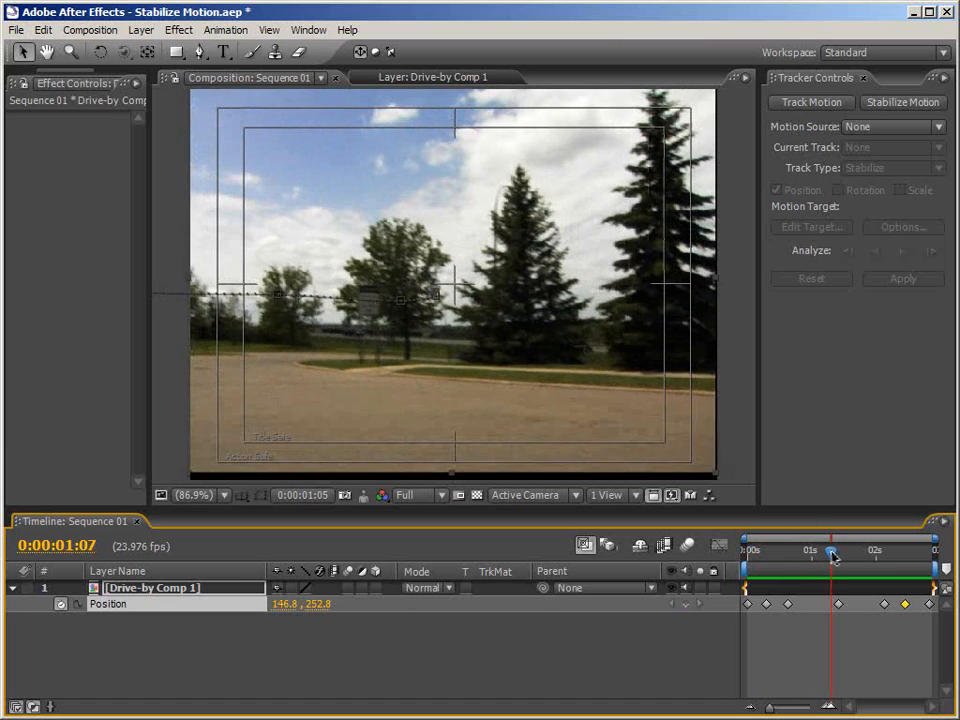
drag(830, 556, 872, 556)
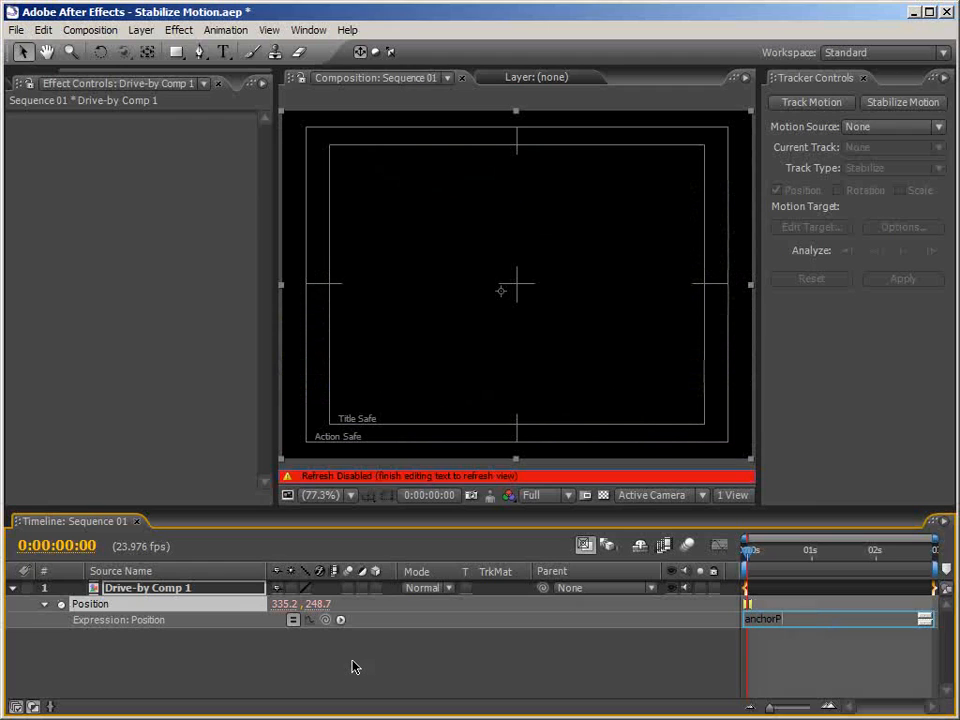
Step: Enter the Position expression anchorPoint.smooth(width=...) for the layer
text(anchorPoint.s)
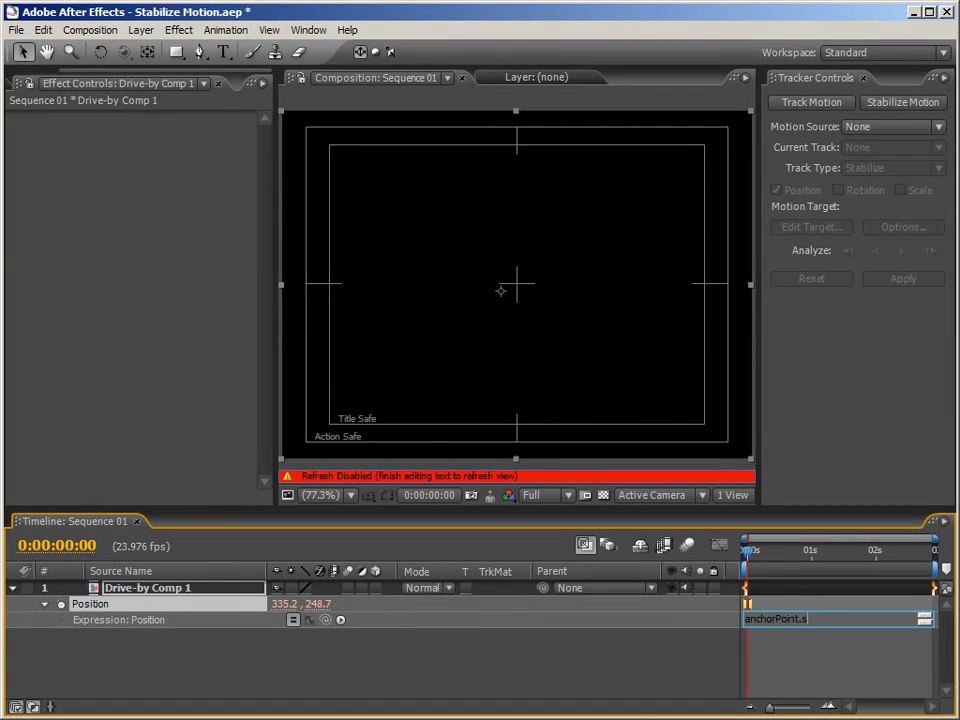
text(mooth()
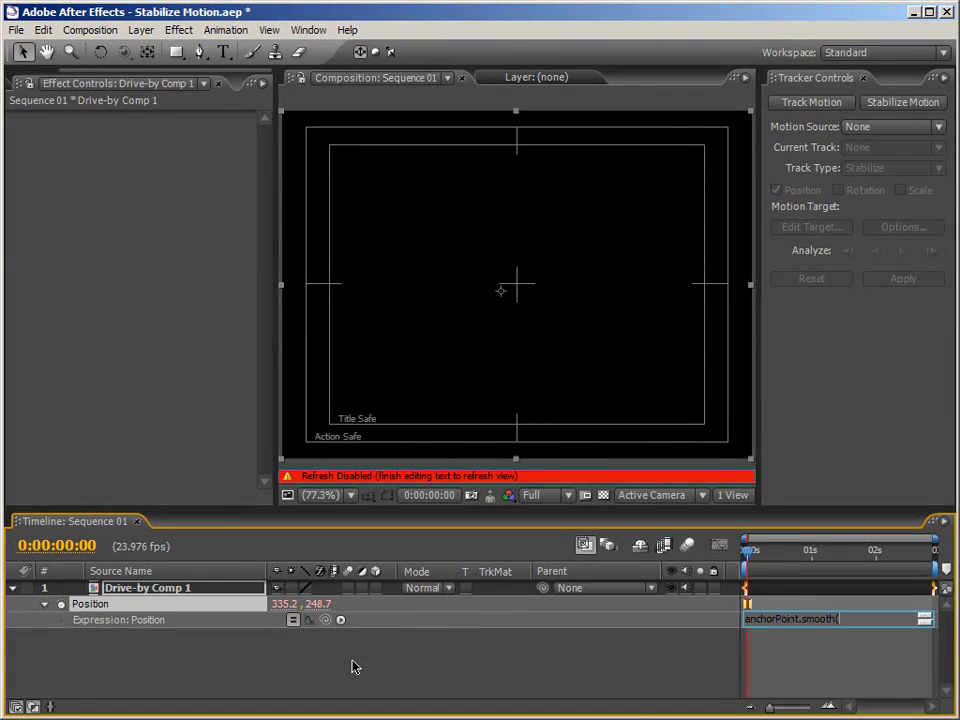
text(width)
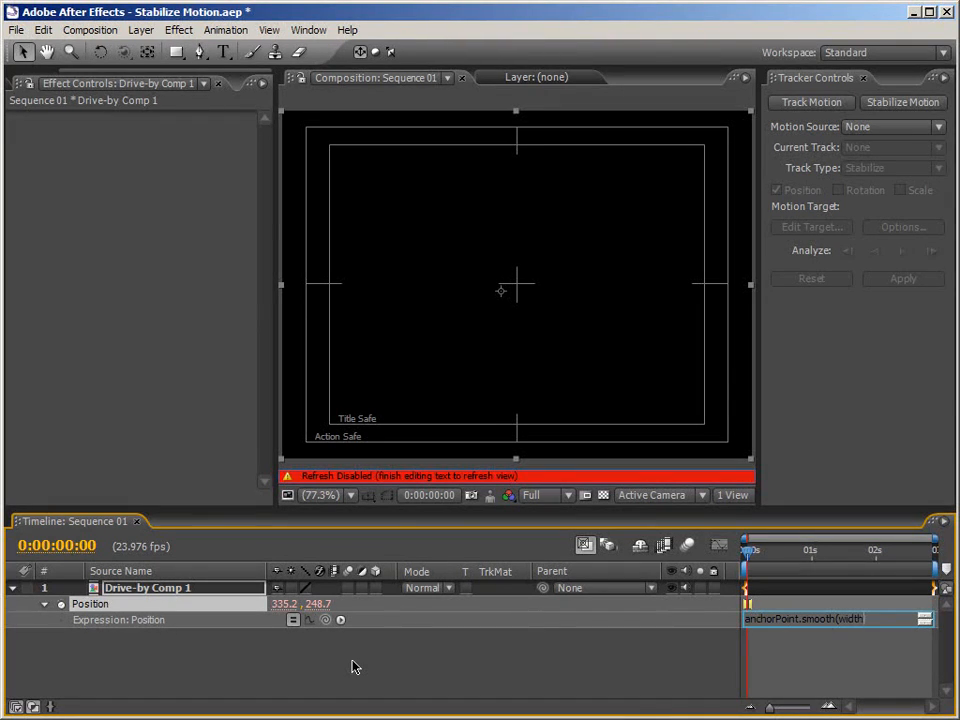
text(=.75,samples=9)
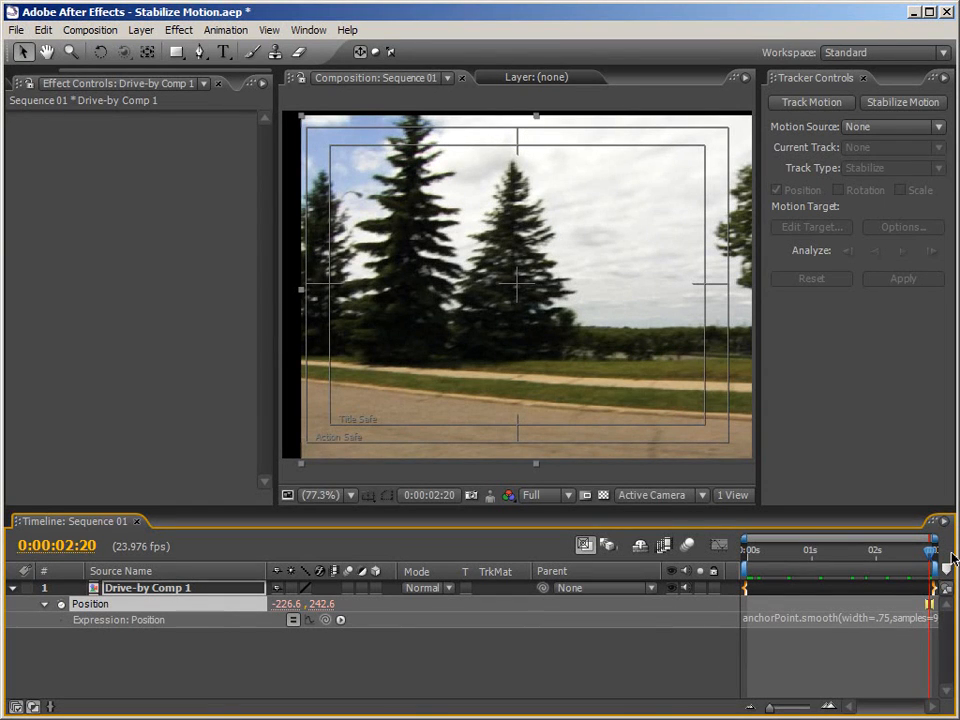
mouse_move(876, 596)
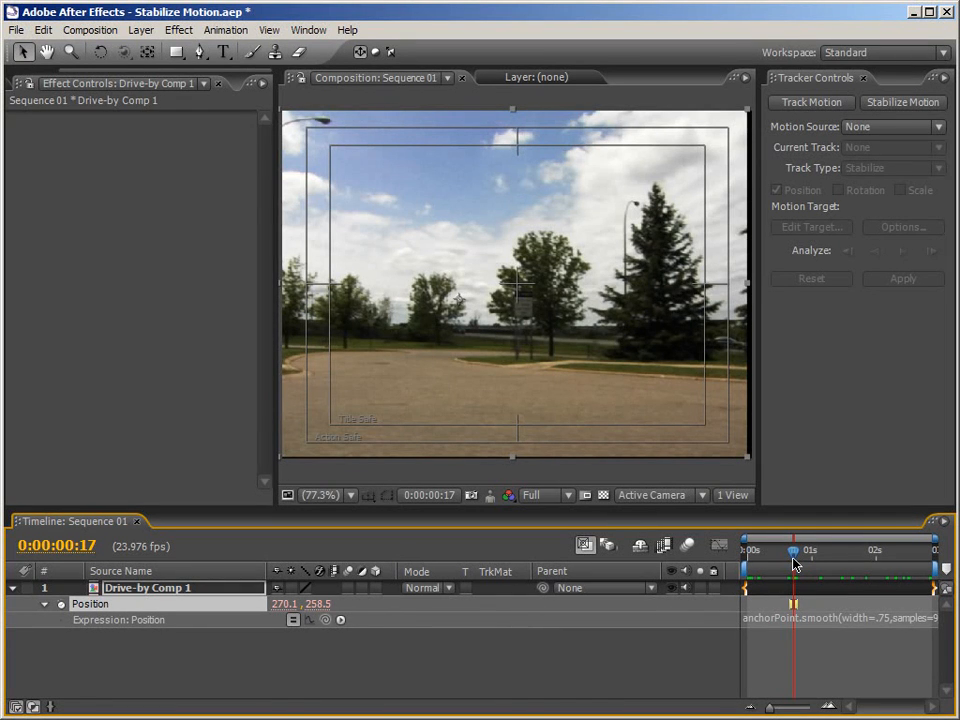
Step: Scrub mid-clip to review the smoothed, stabilized framing
drag(792, 560, 824, 560)
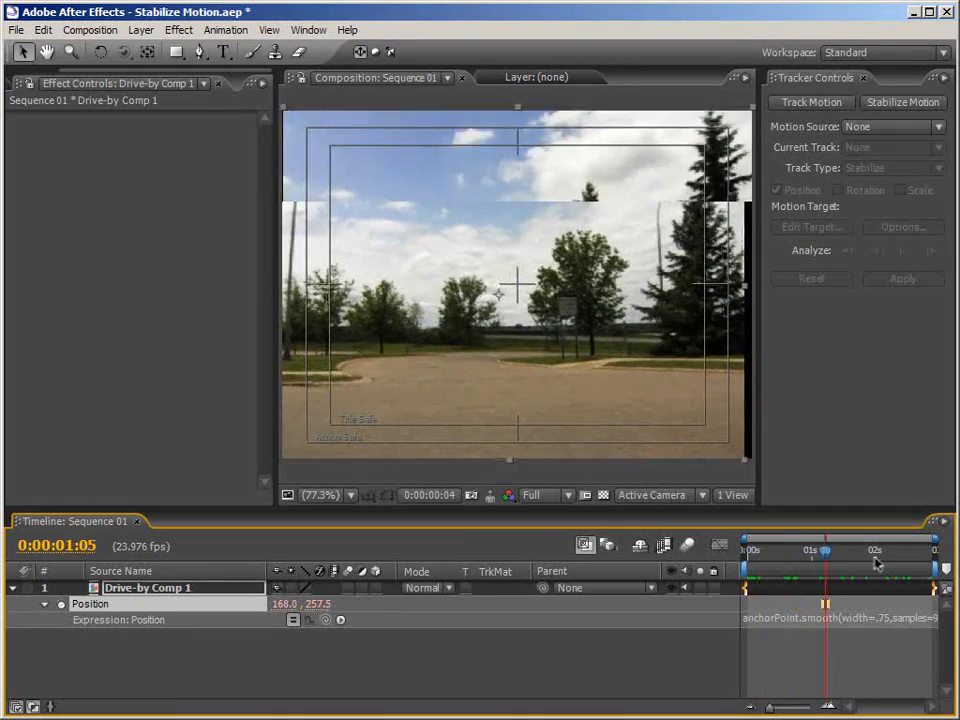
drag(824, 550, 884, 550)
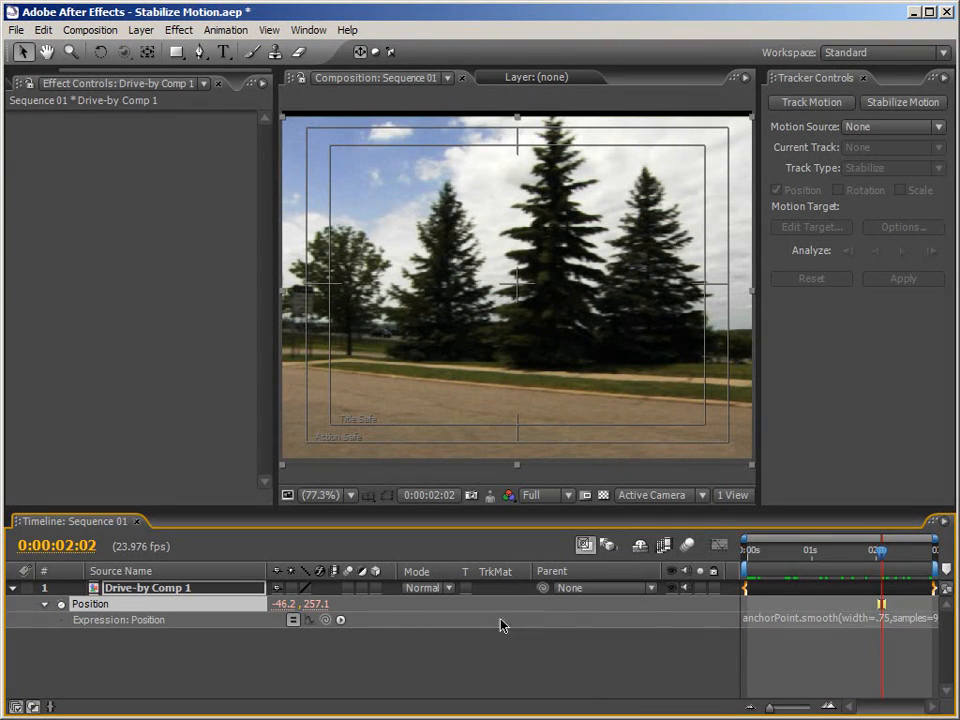
mouse_move(490, 642)
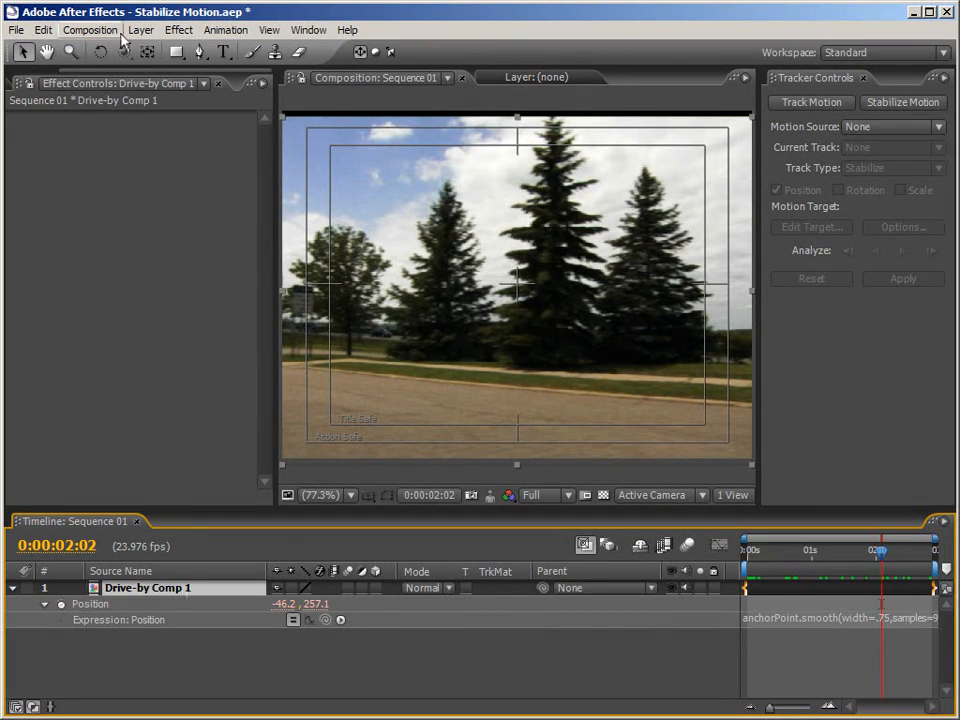
Step: Pre-compose the layer into Drive-by Comp 3 and enlarge it to 106%
click(90, 30)
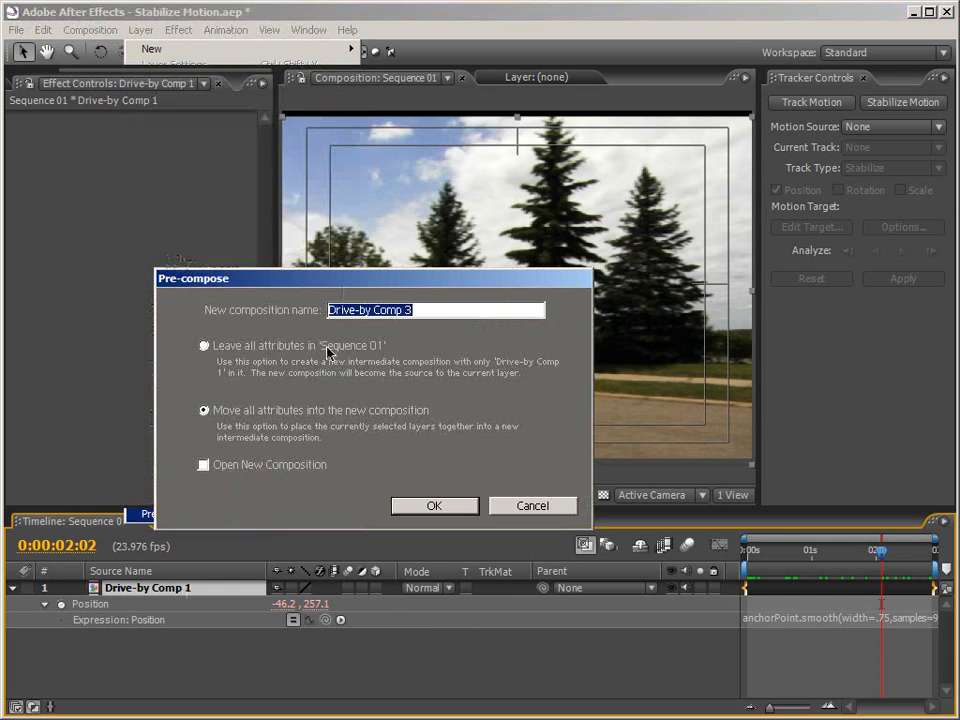
click(434, 504)
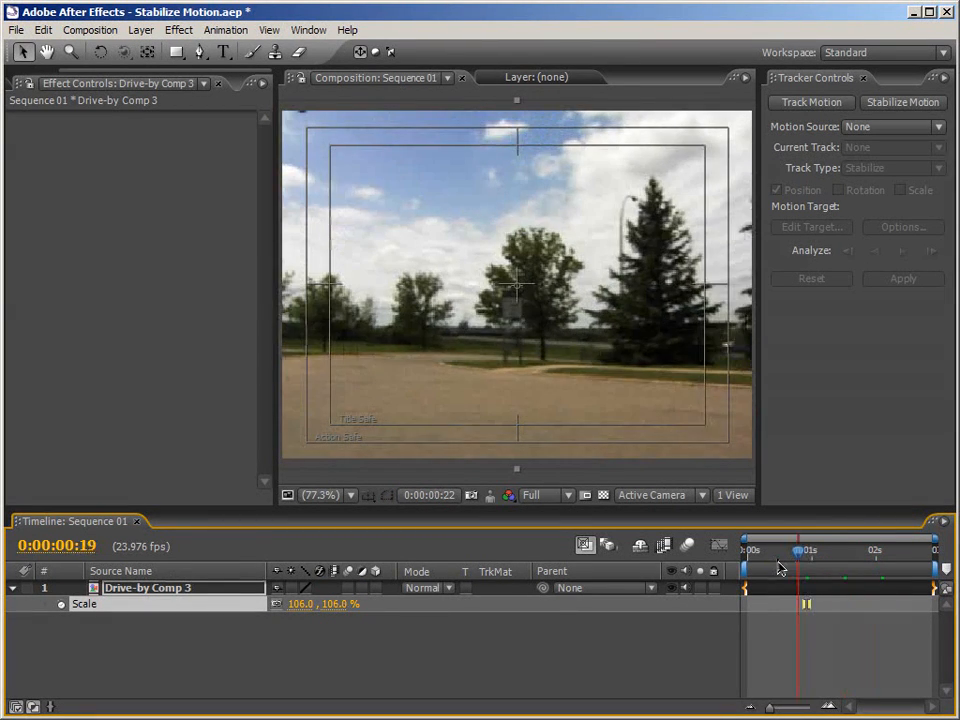
drag(800, 550, 778, 550)
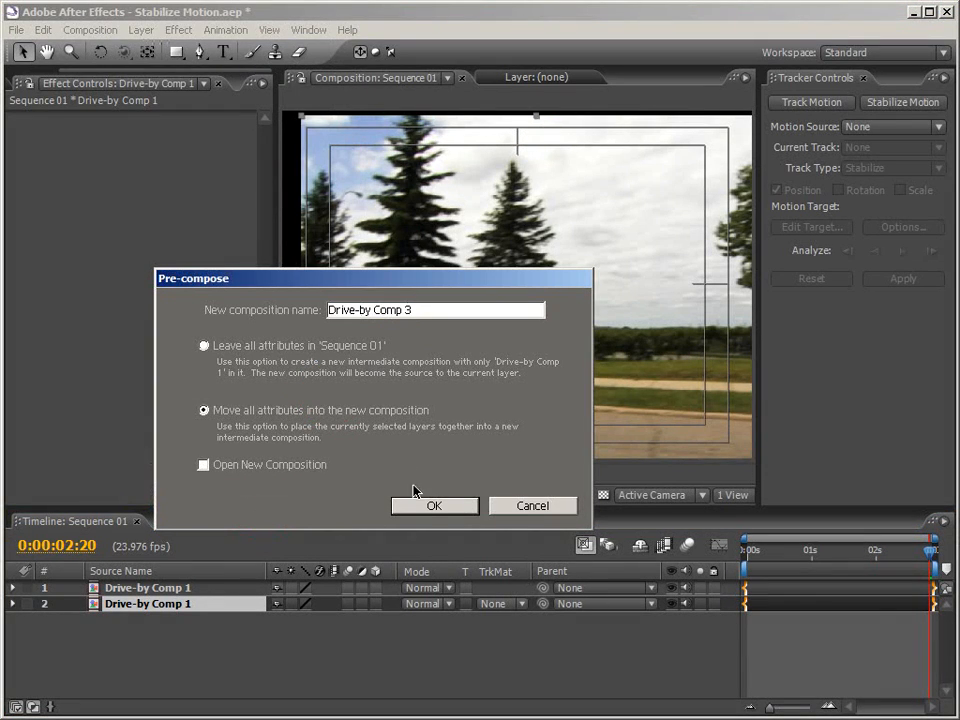
Step: Confirm the duplicate's Pre-compose, scrub to check edges, and begin a mask on the top layer
click(434, 504)
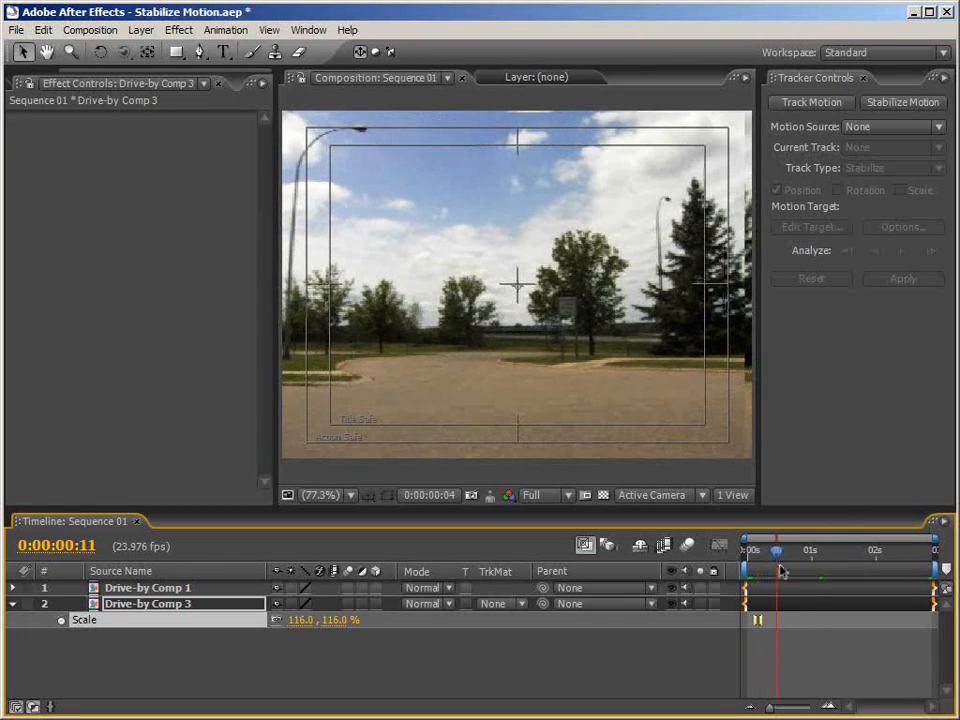
drag(784, 564, 816, 564)
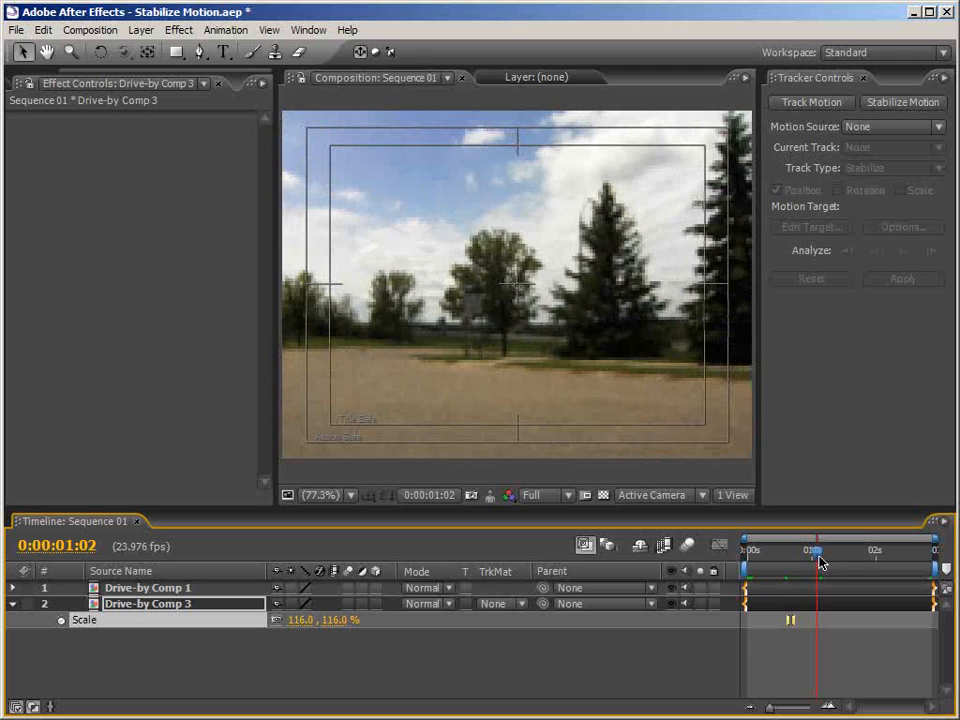
drag(816, 552, 838, 552)
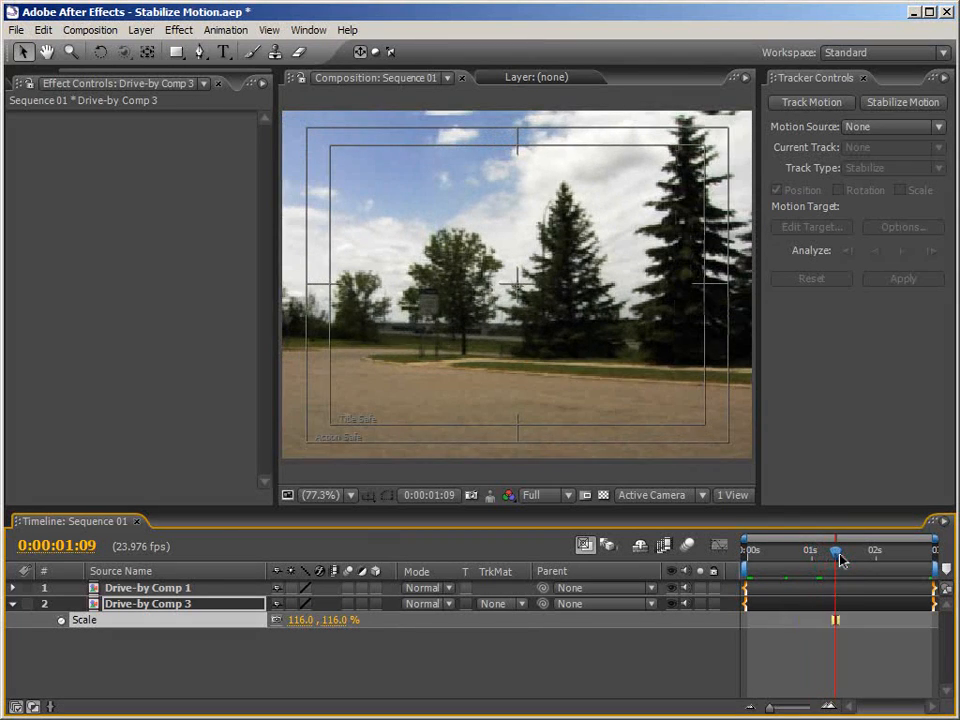
drag(810, 552, 892, 552)
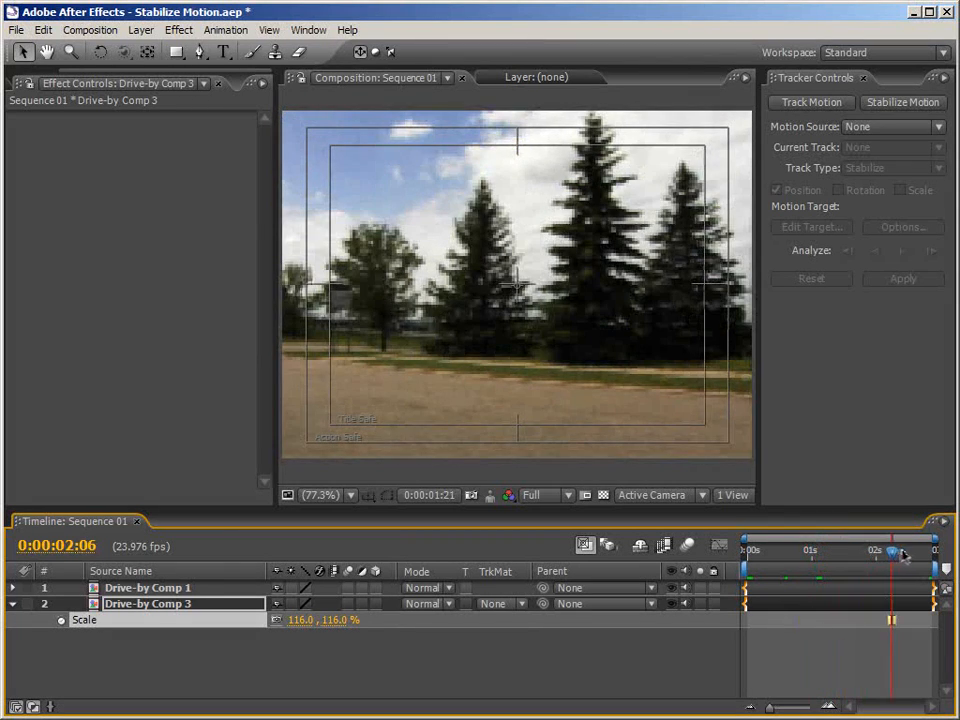
drag(892, 550, 912, 550)
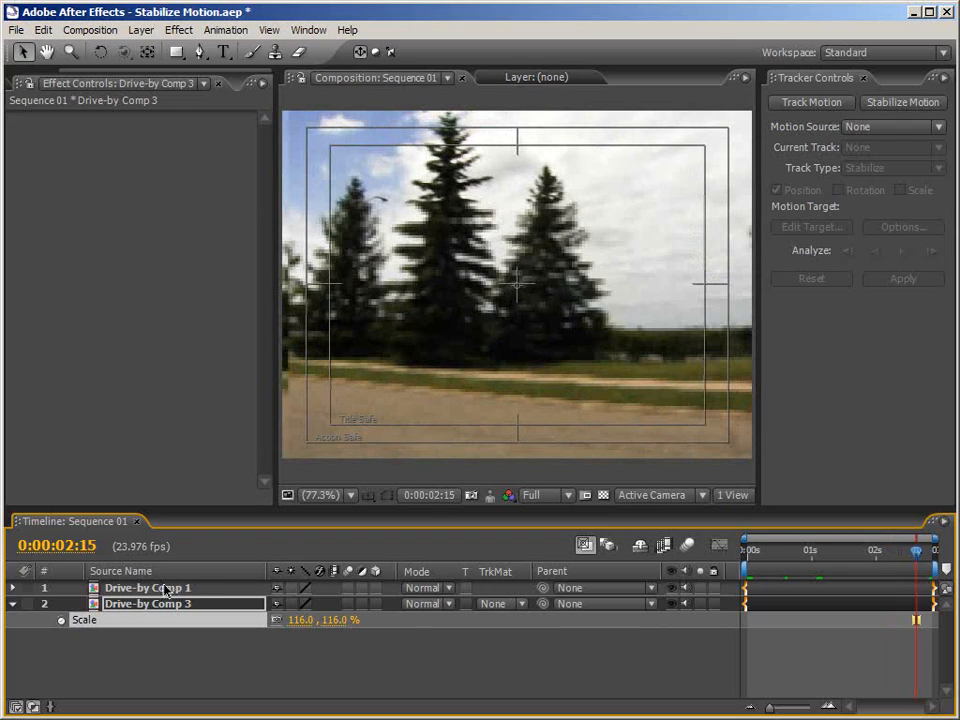
click(148, 588)
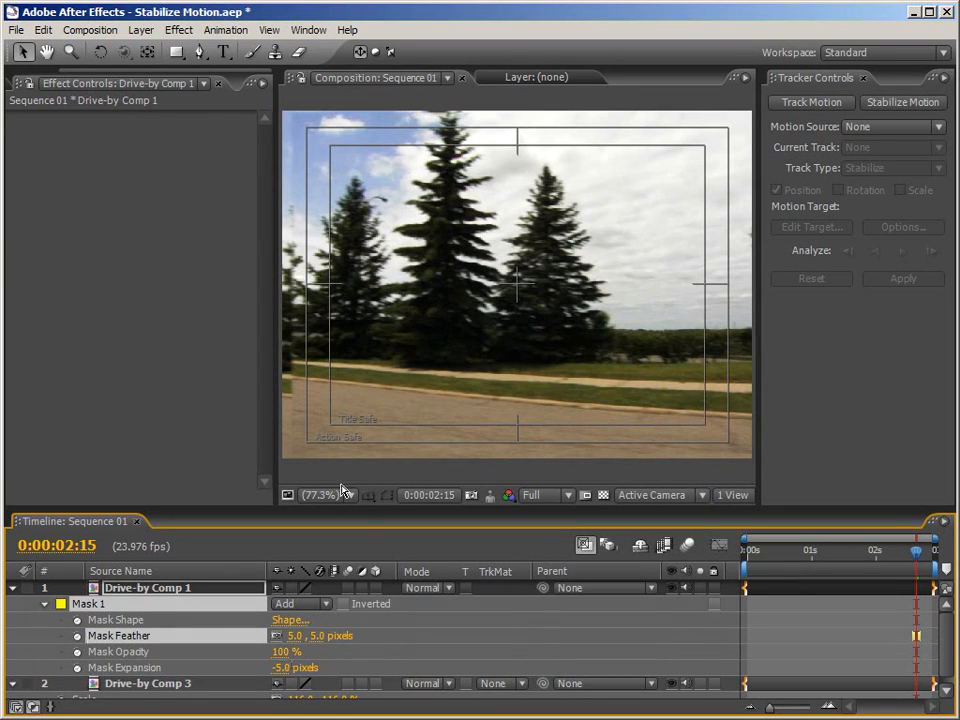
Step: Set Mask Feather to 10 pixels and Mask Expansion to -10 pixels
double_click(284, 668)
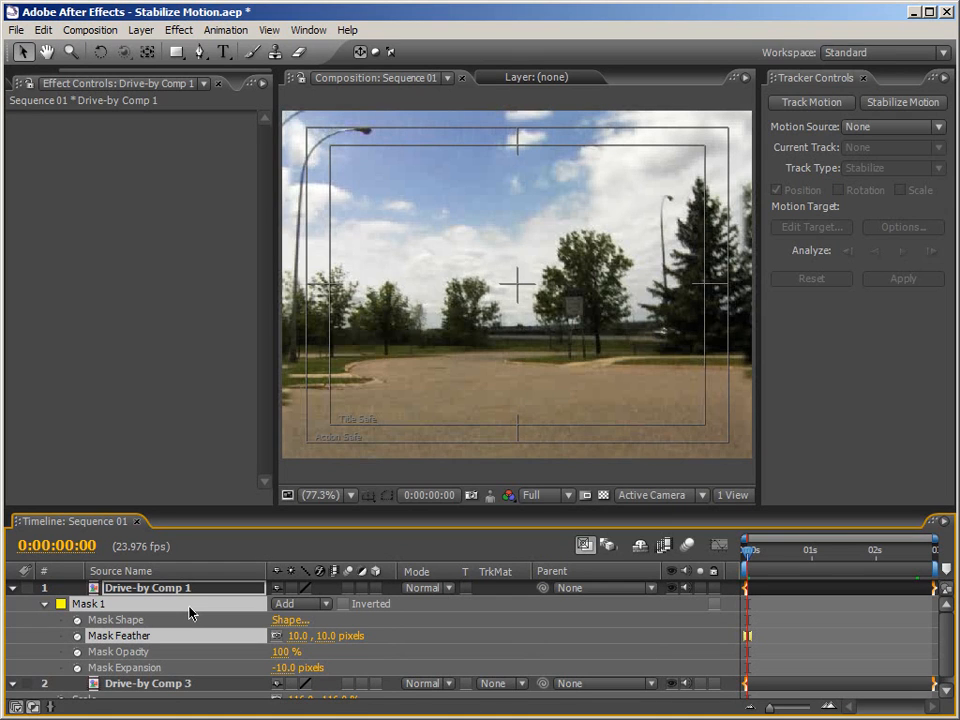
mouse_move(138, 672)
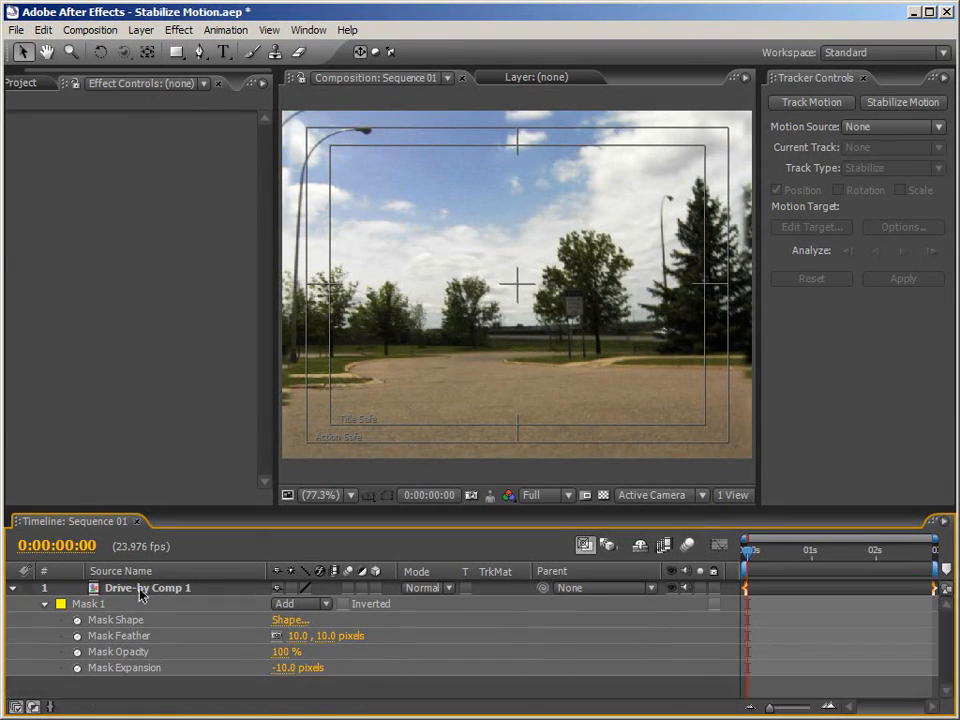
Step: Return to the single Drive-by Comp 1 layer and bring up the Stylize effects list
click(148, 588)
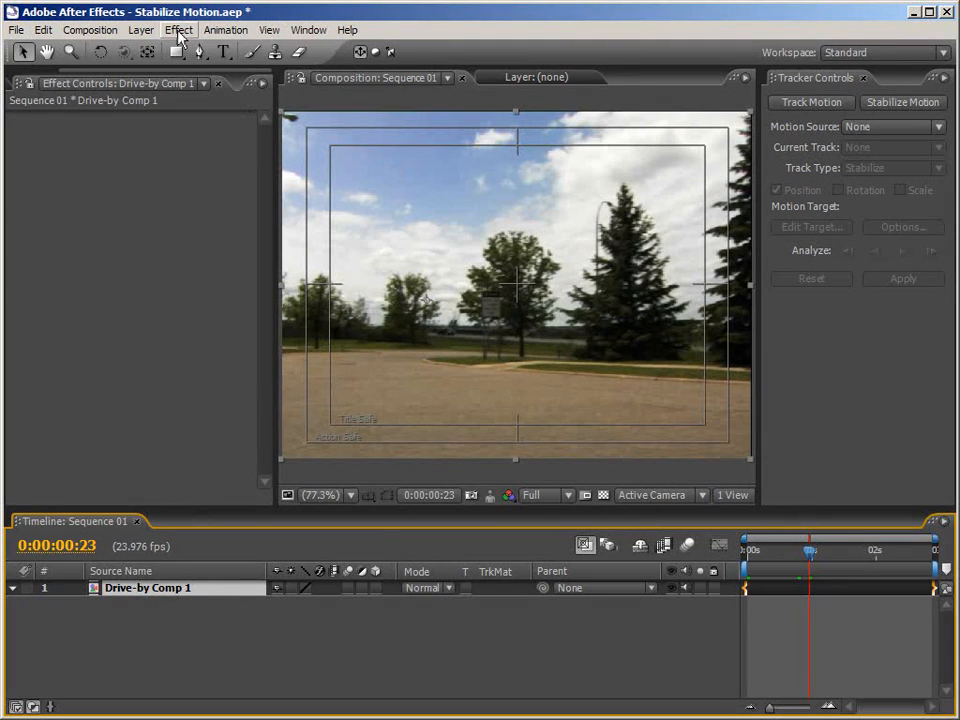
click(180, 30)
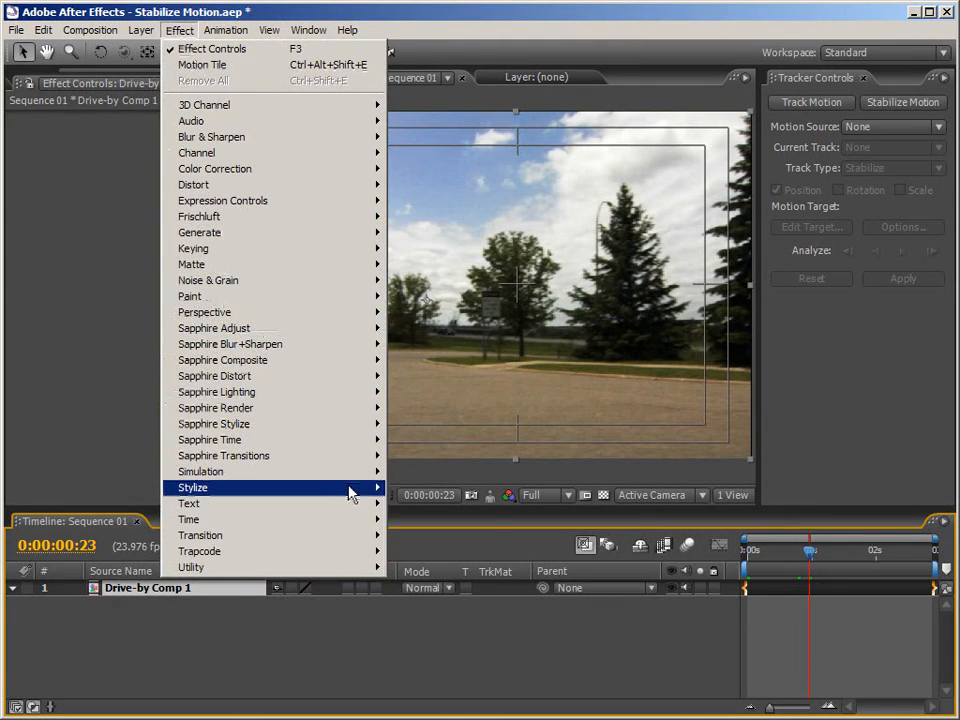
Step: Apply Motion Tile with Output Width 110 and Mirror Edges, then scrub to check the edges
click(424, 584)
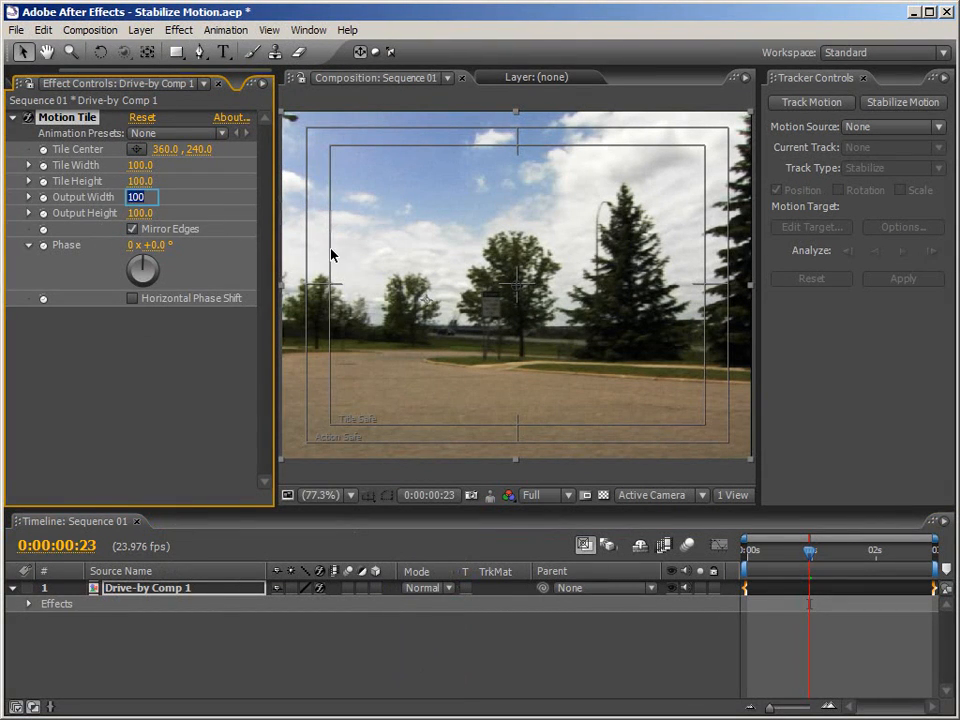
text(110.)
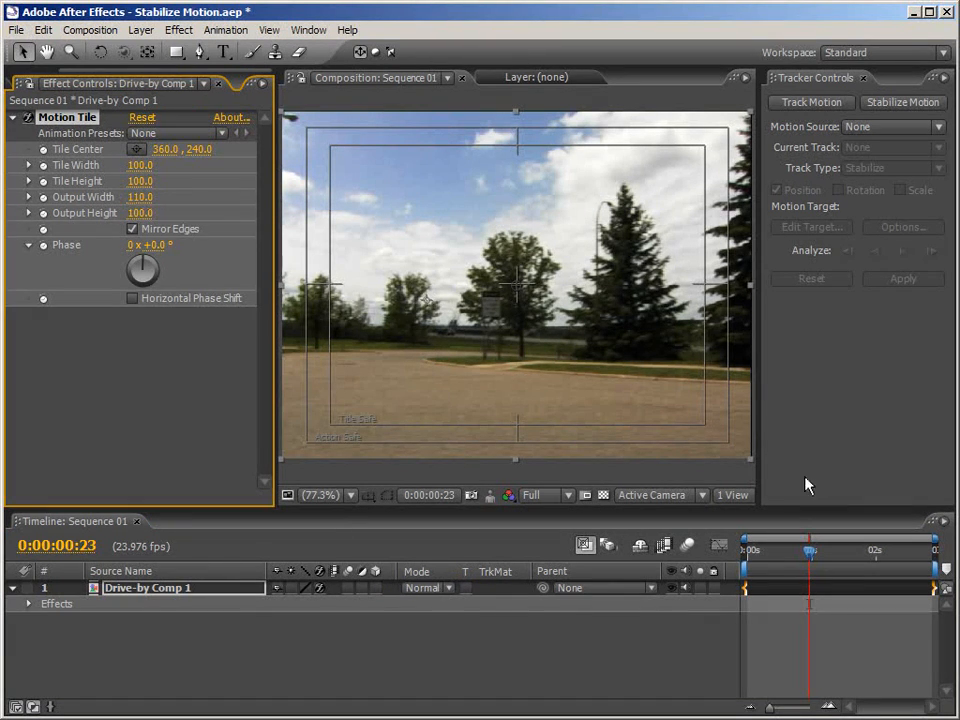
click(770, 550)
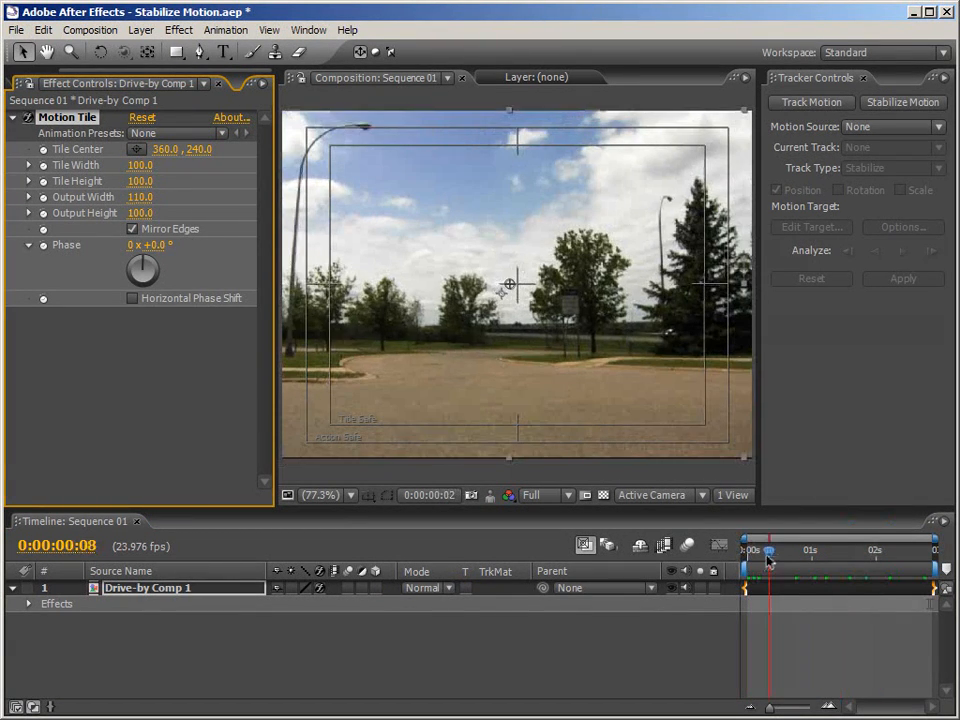
drag(770, 552, 800, 552)
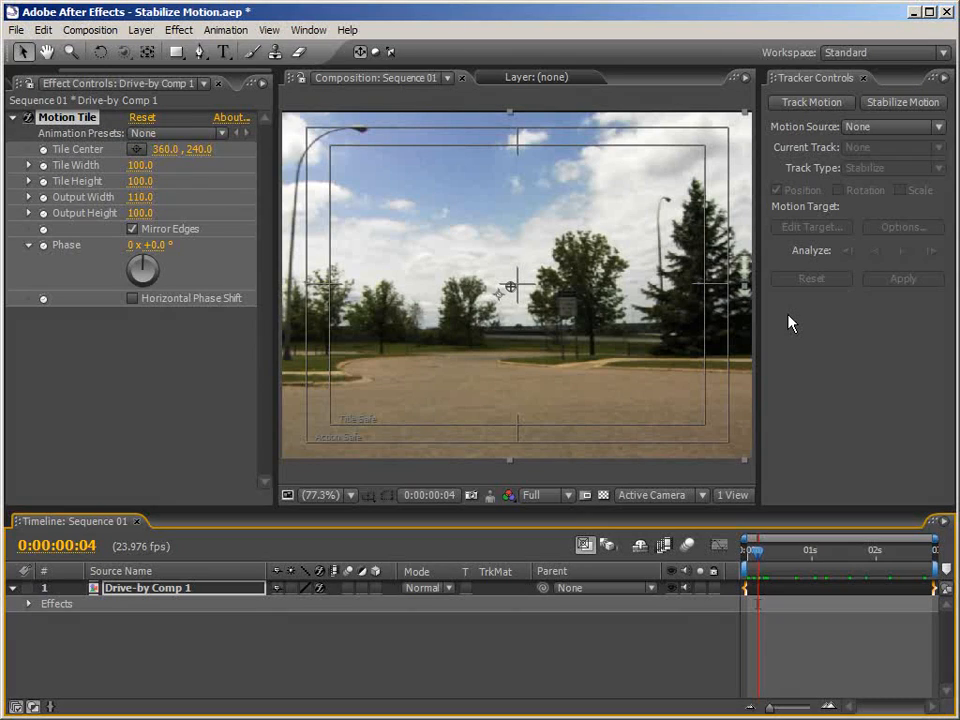
mouse_move(622, 304)
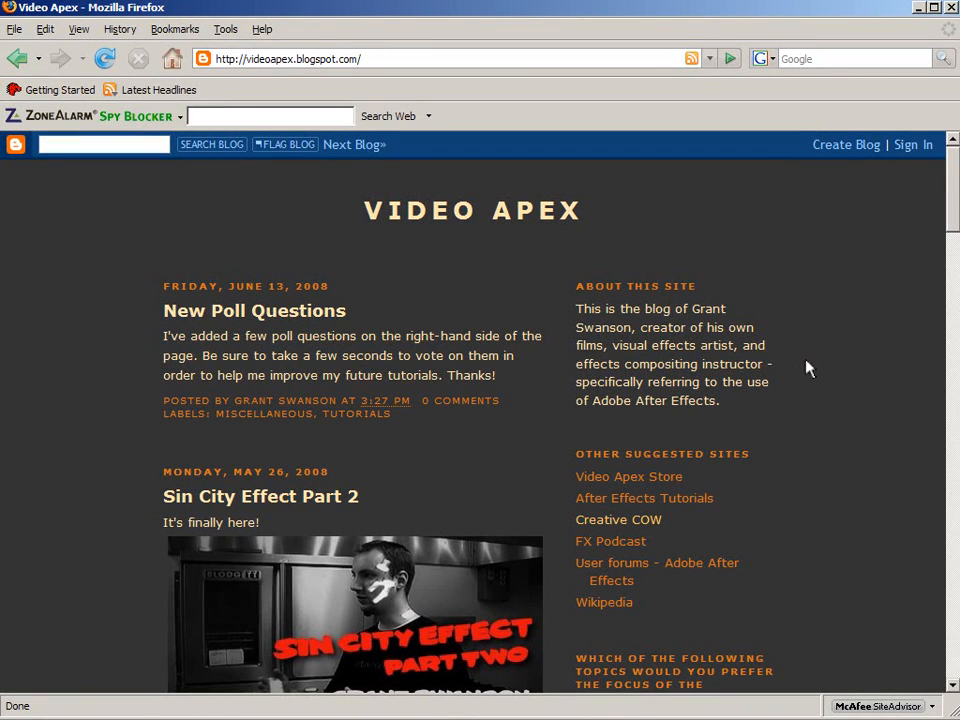
mouse_move(952, 196)
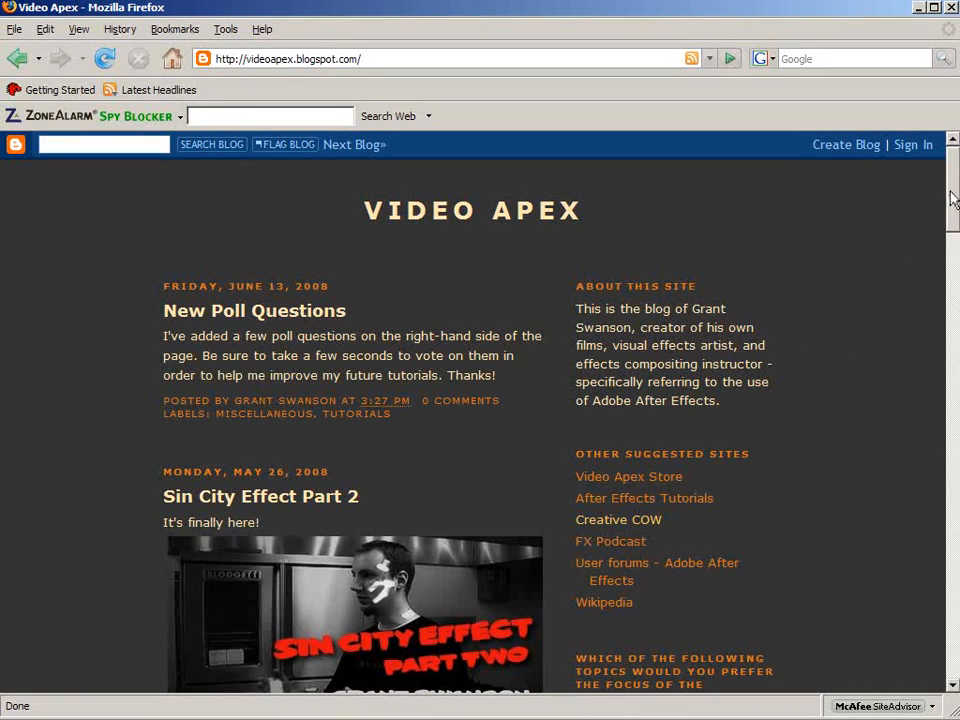
scroll(down, 3)
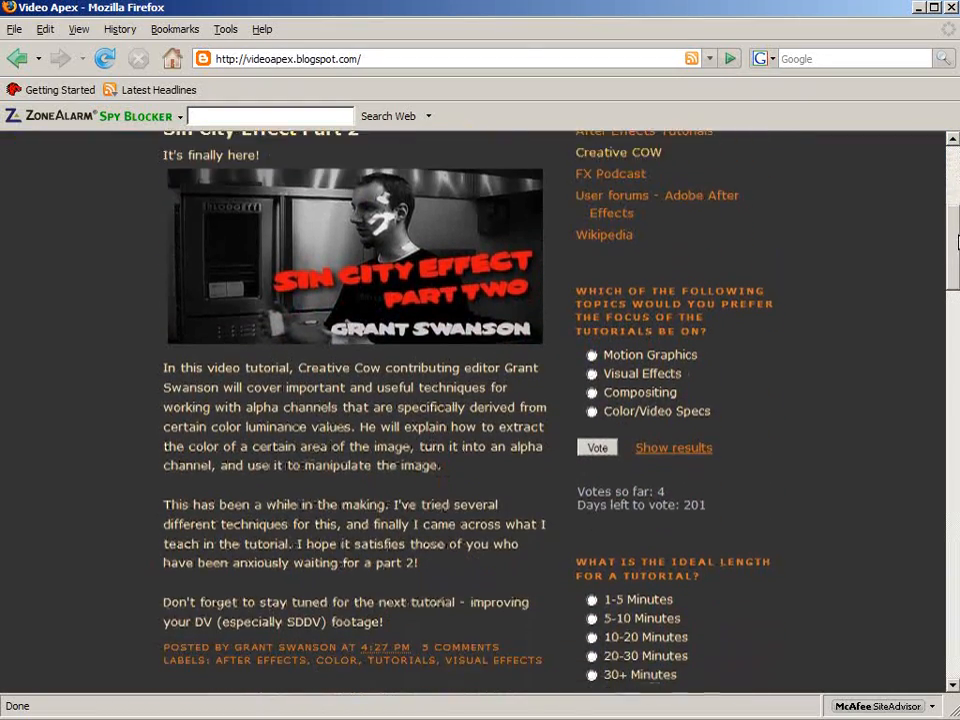
scroll(down, 3)
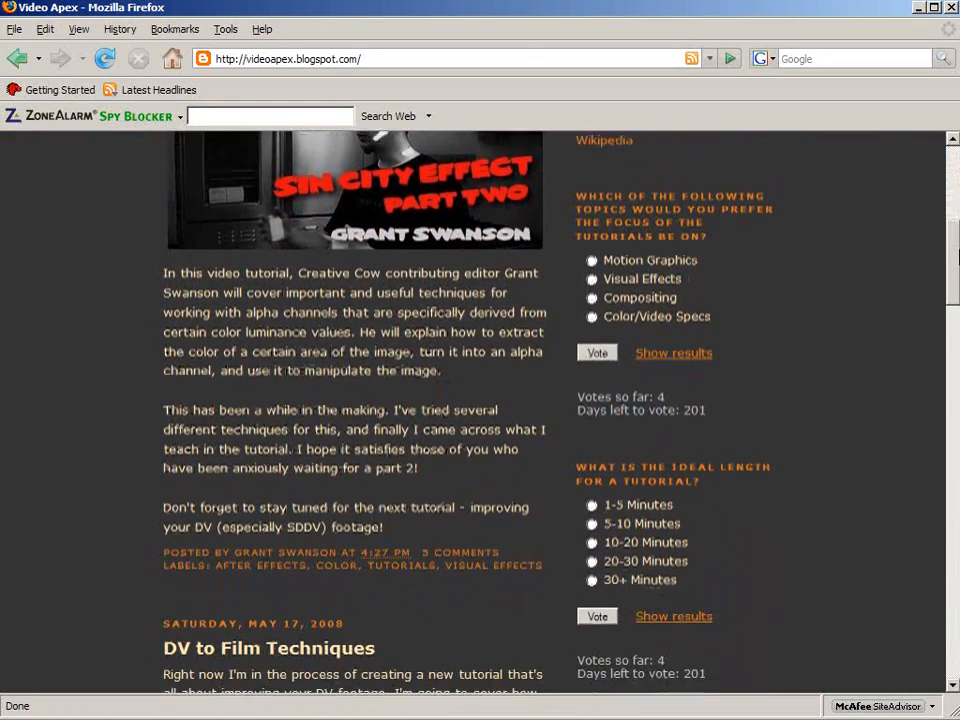
scroll(down, 3)
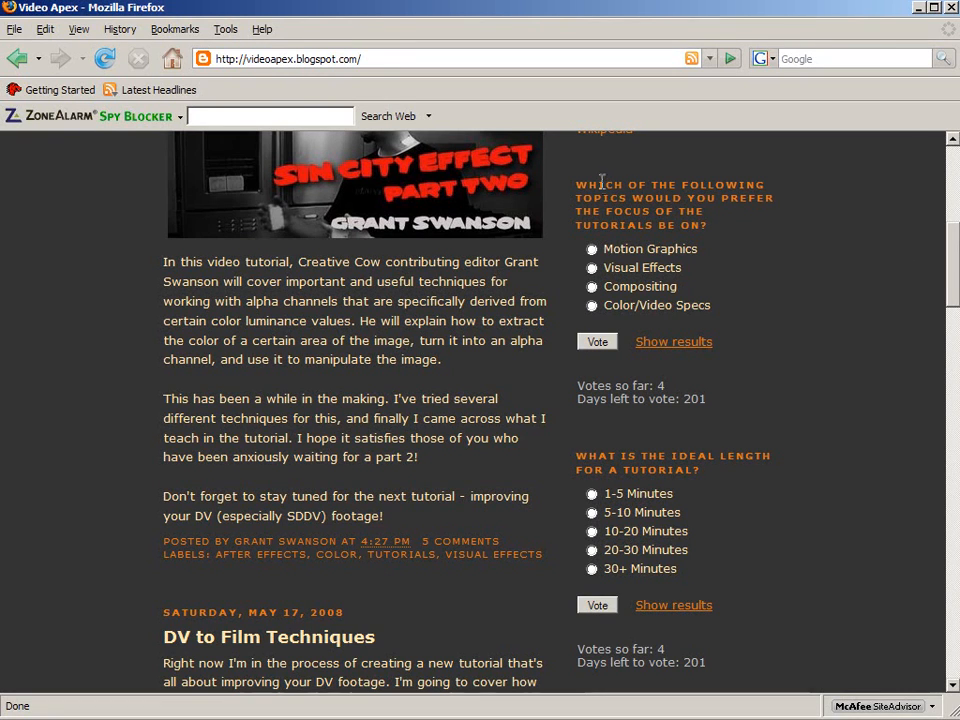
scroll(up, 3)
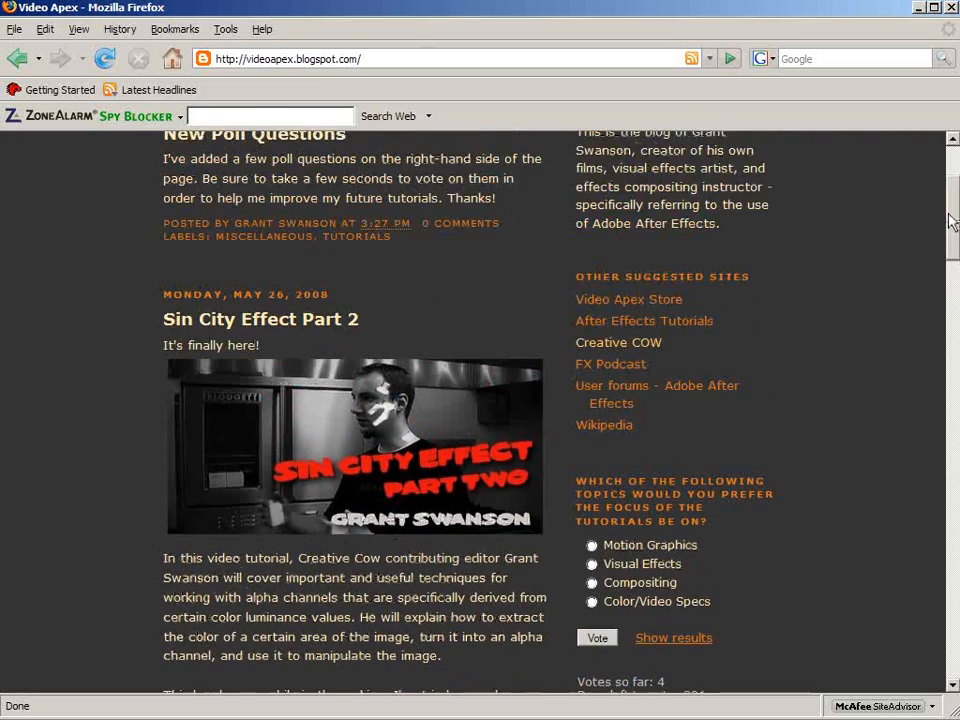
scroll(up, 3)
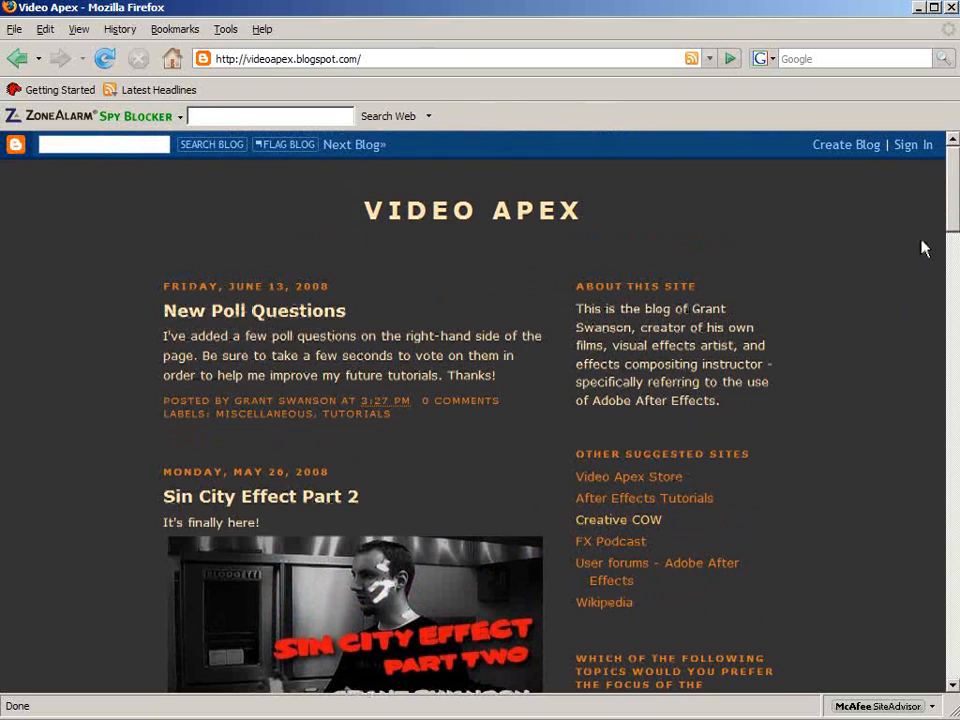